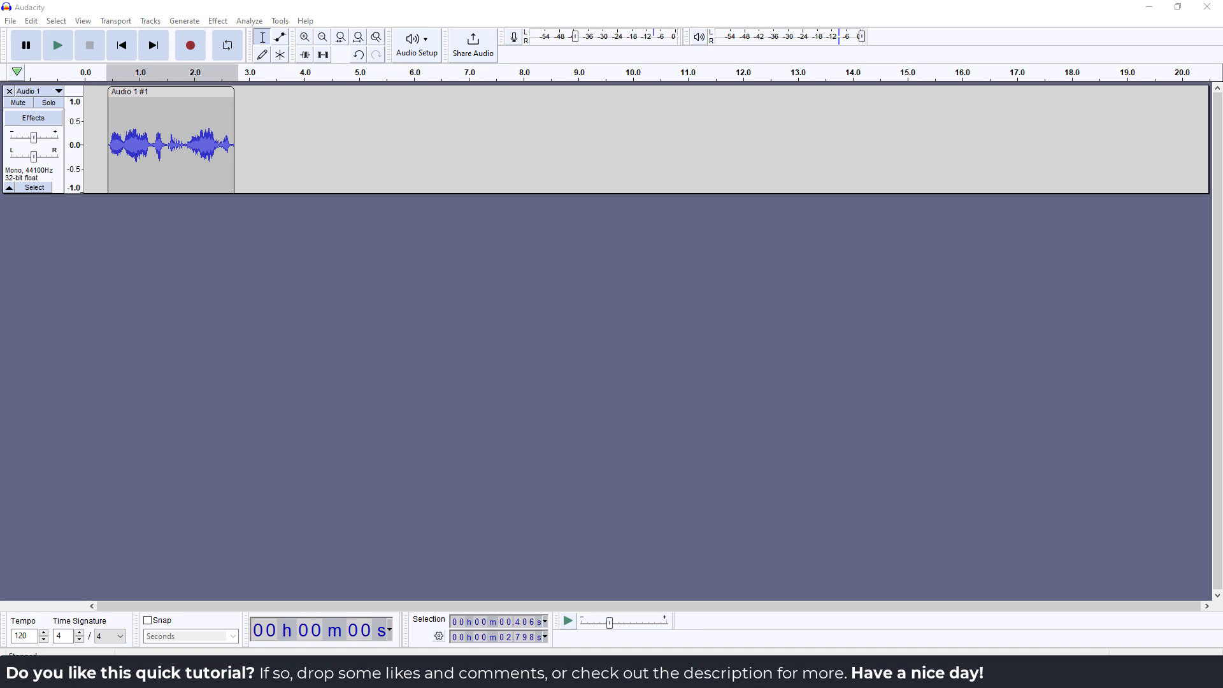
mouse_move(117, 91)
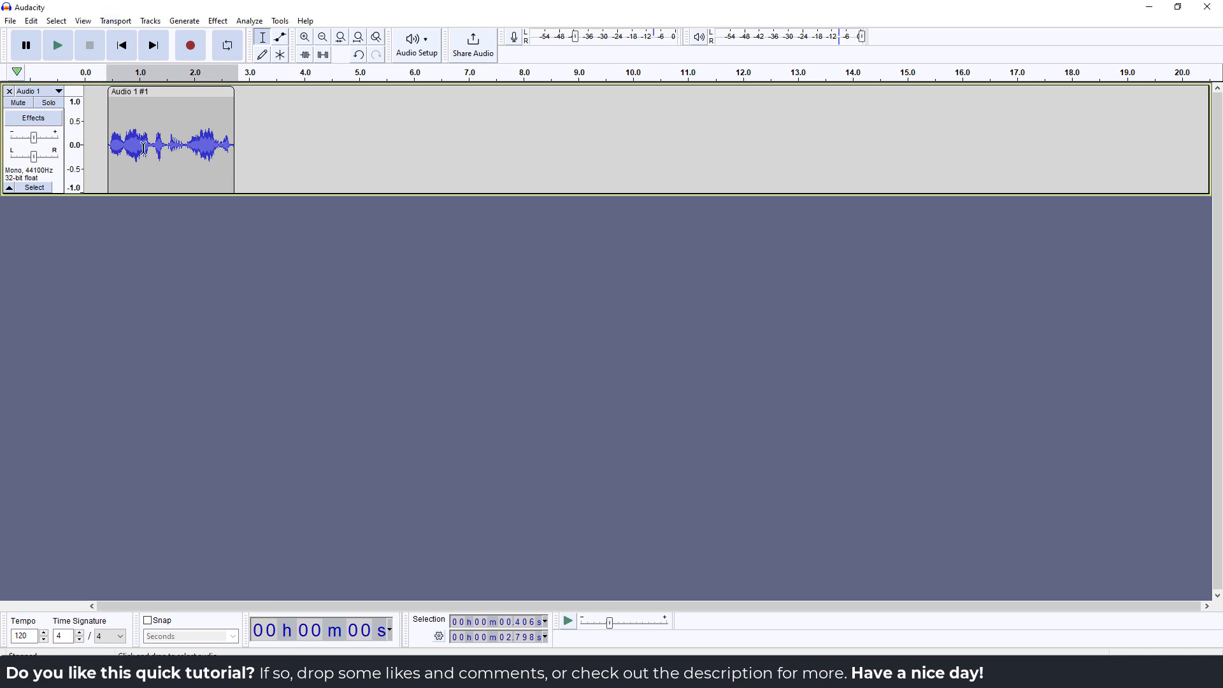
Step: Play the voice clip, then try Change Pitch and dismiss the selection-required warning
click(56, 44)
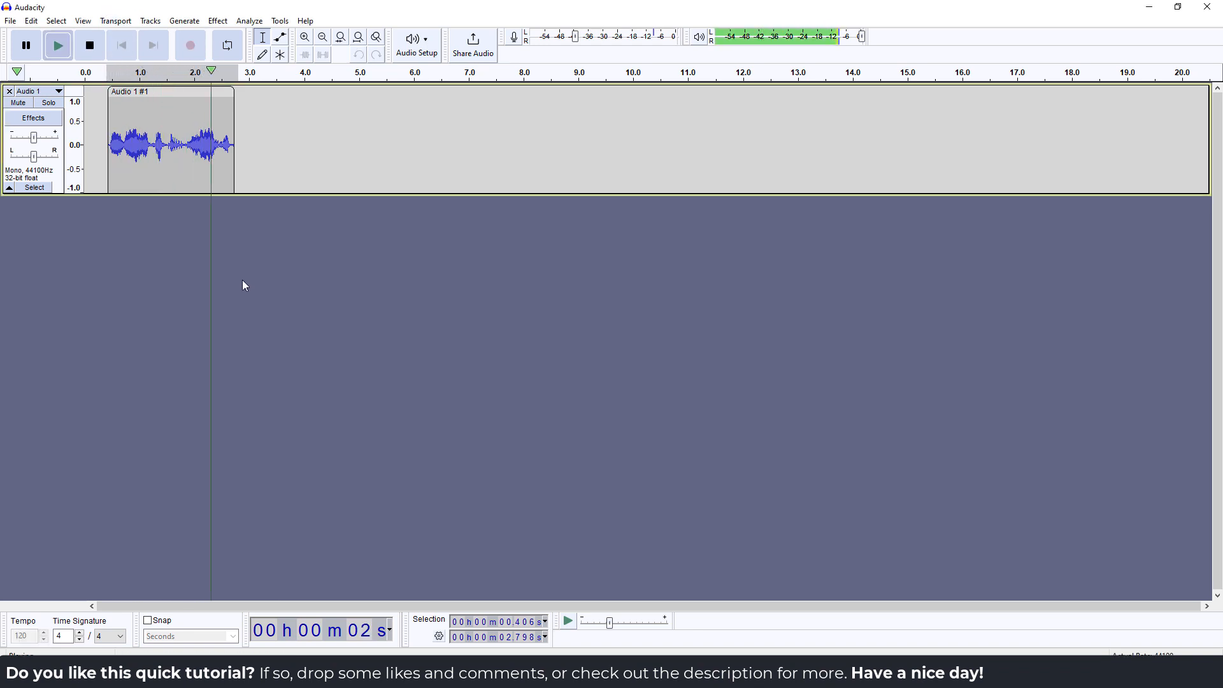
click(89, 45)
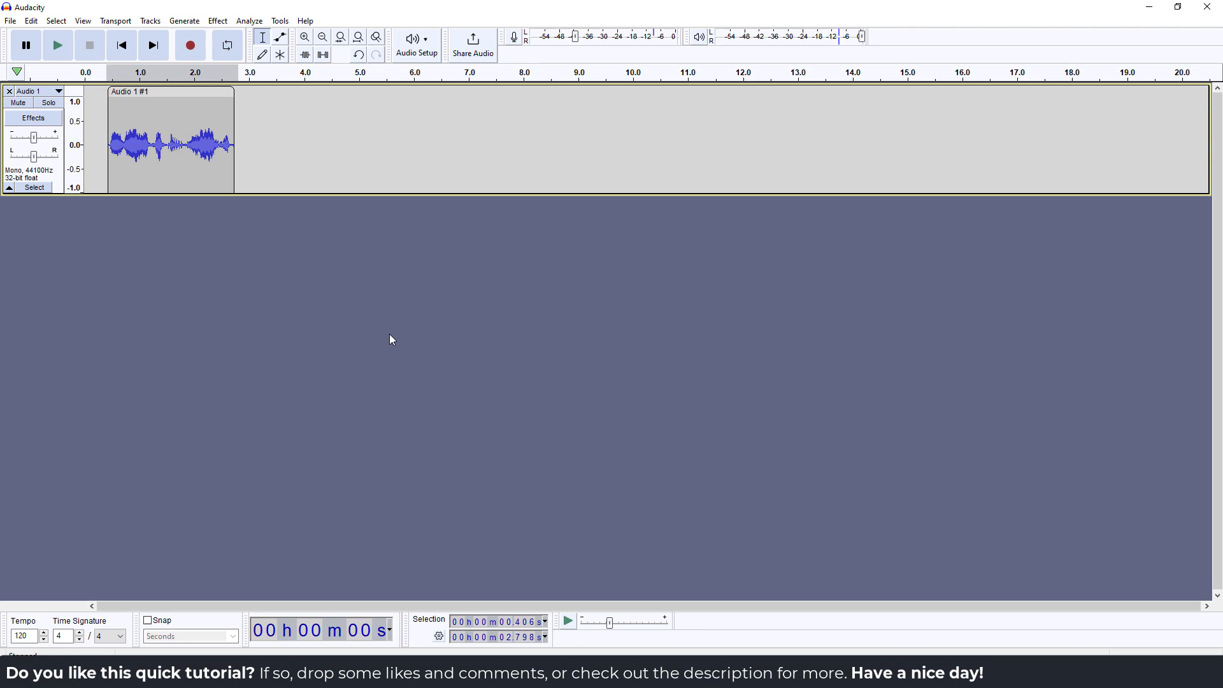
click(218, 20)
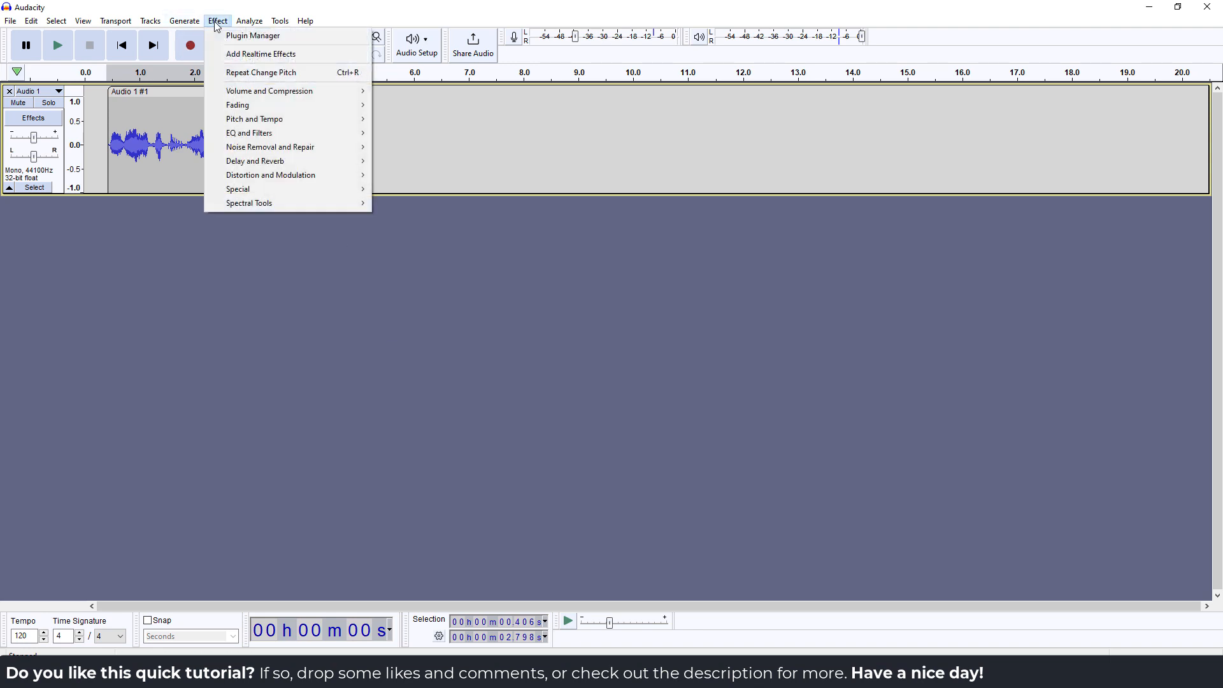
mouse_move(254, 118)
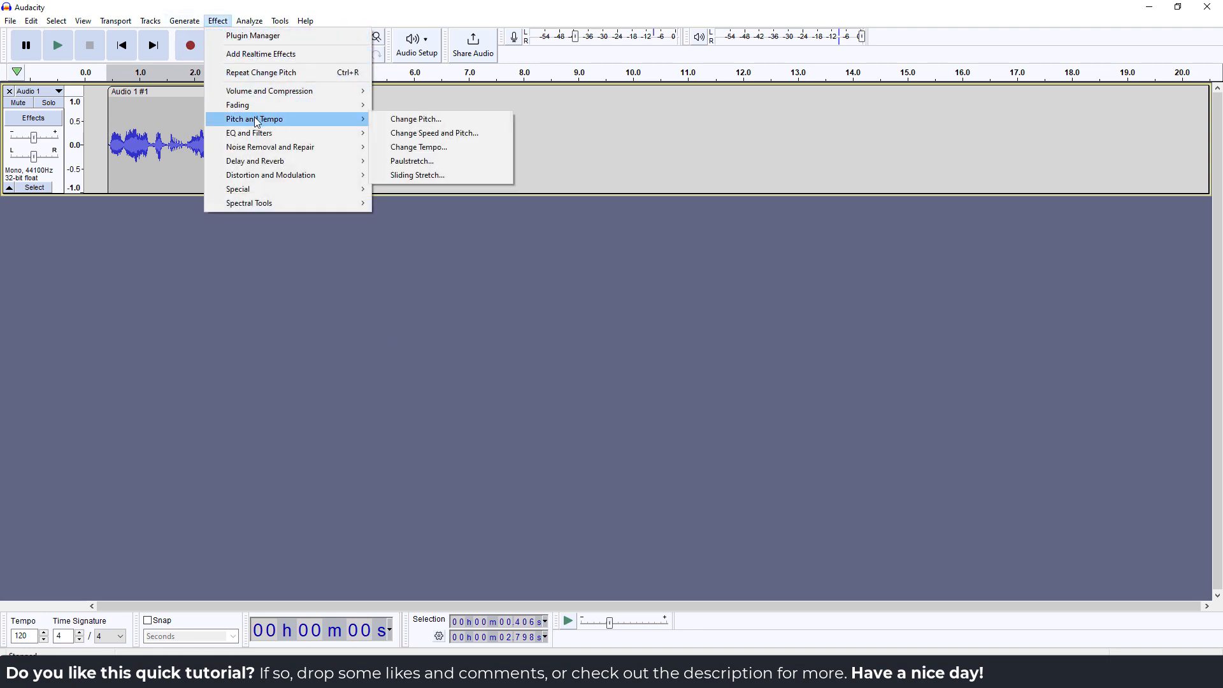
mouse_move(437, 118)
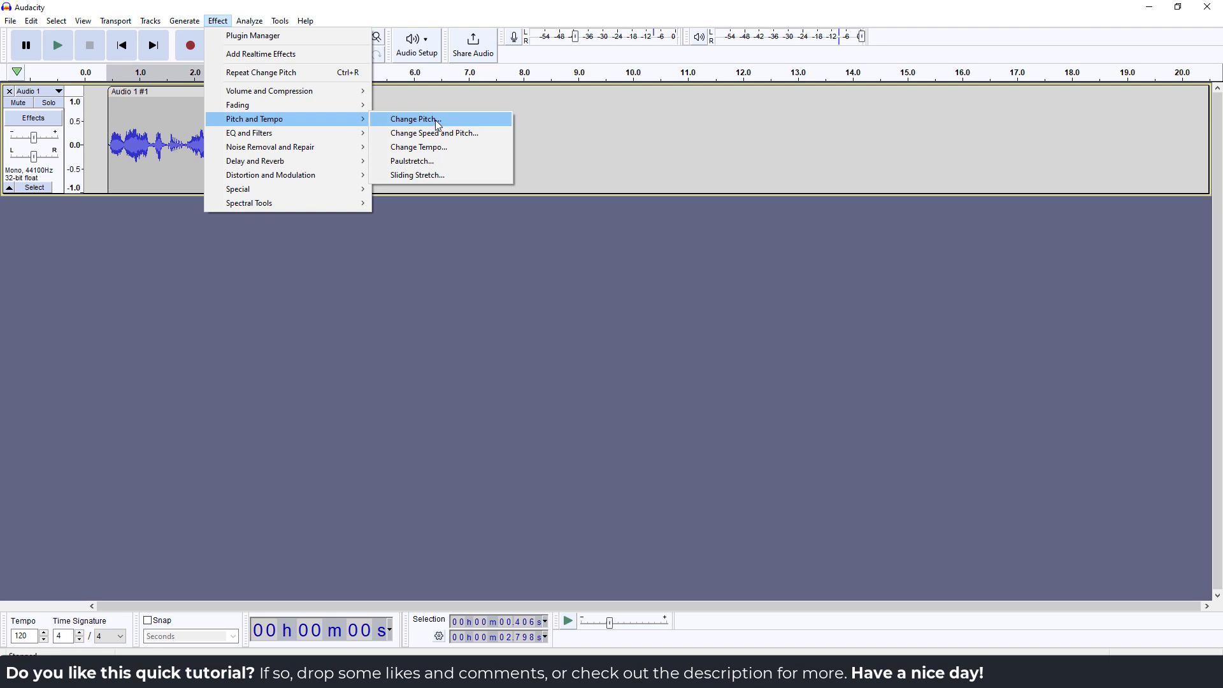
click(414, 119)
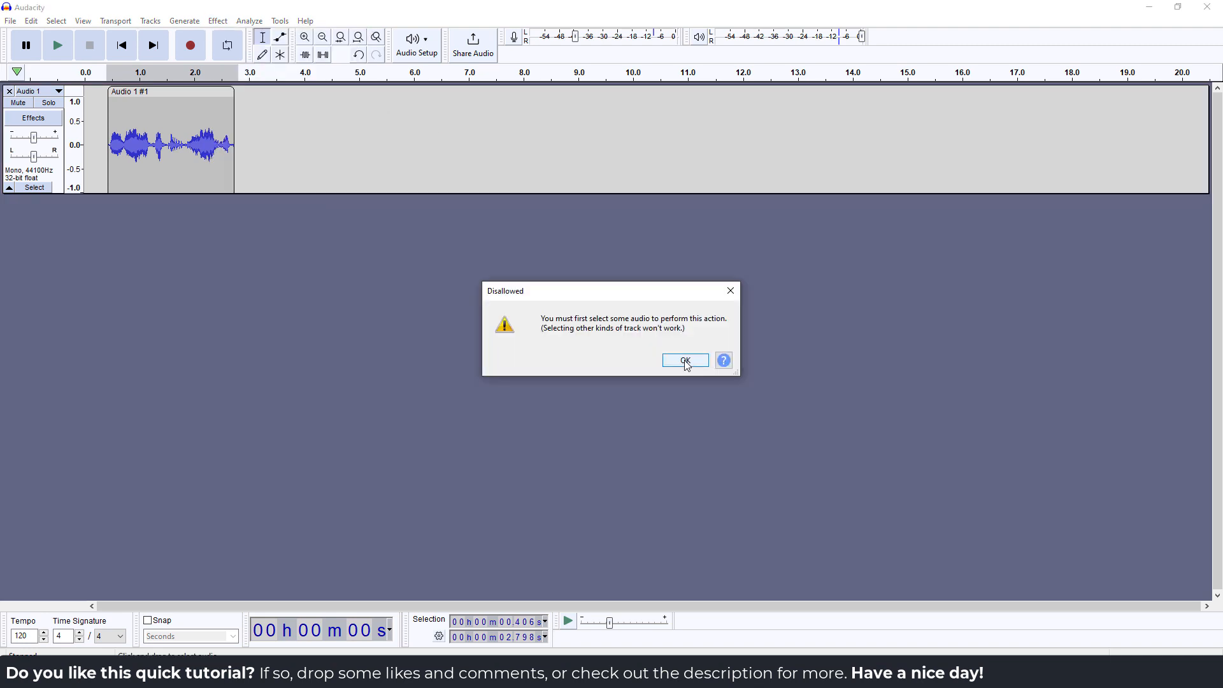
click(685, 359)
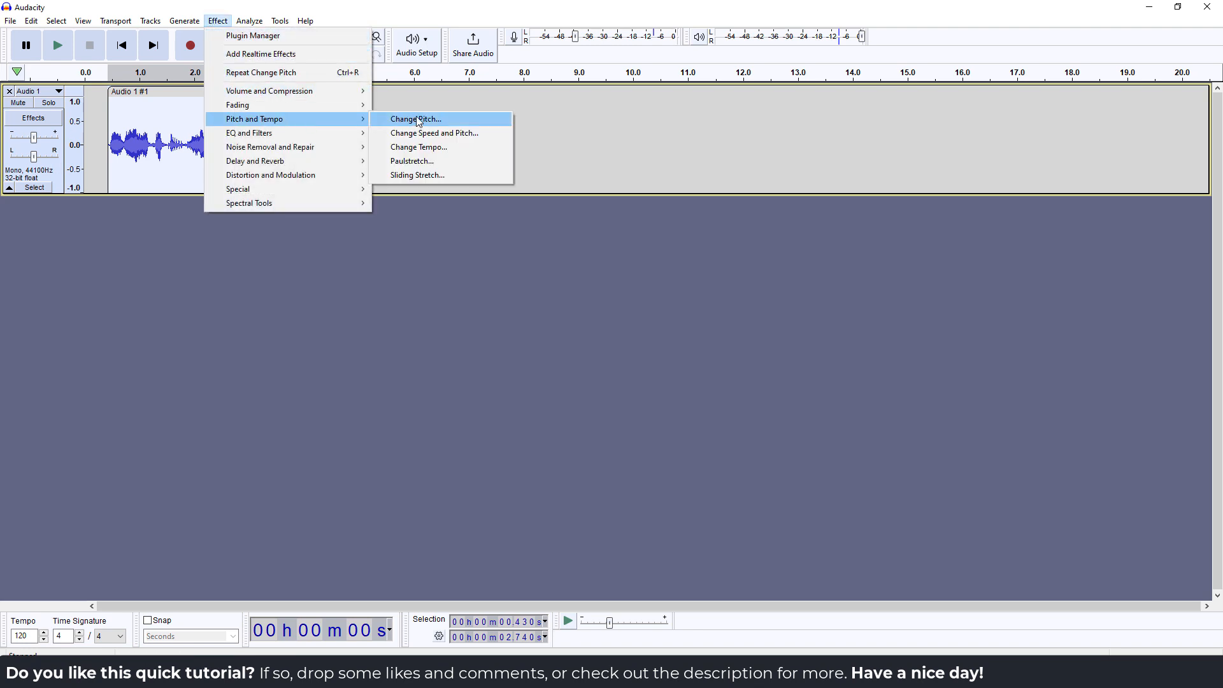
Step: Preview the clip pitched down, then raised about 3.9 semitones (+25.355%), without applying
click(414, 118)
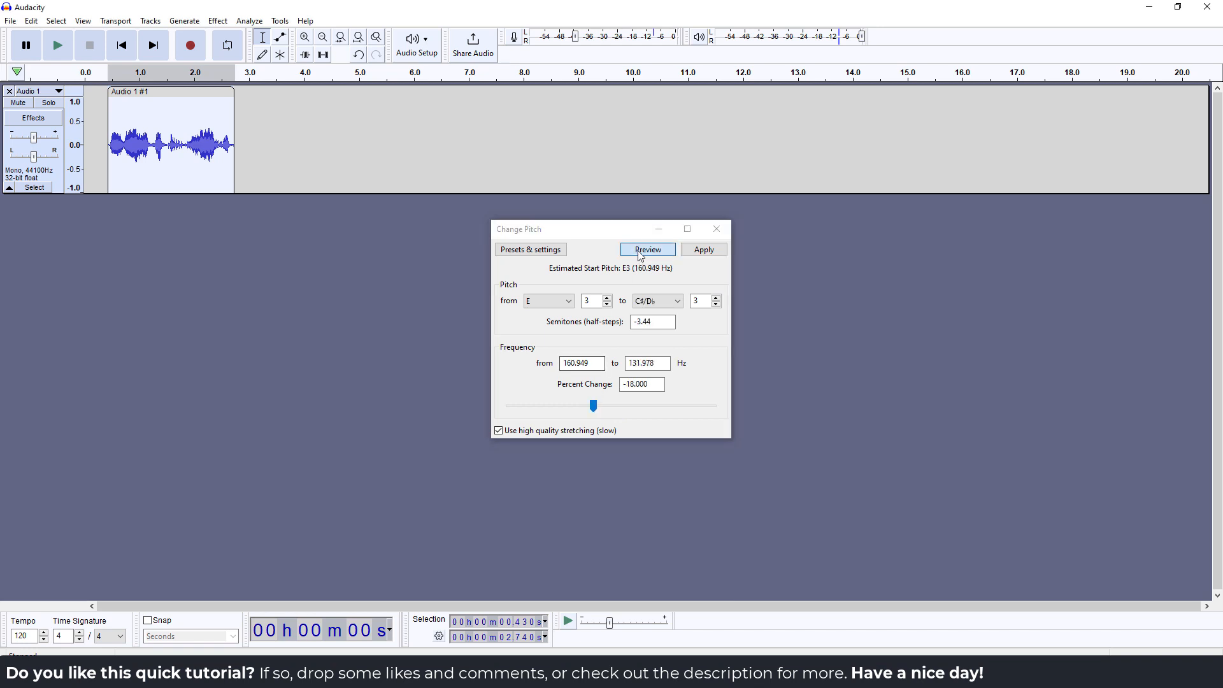
click(647, 250)
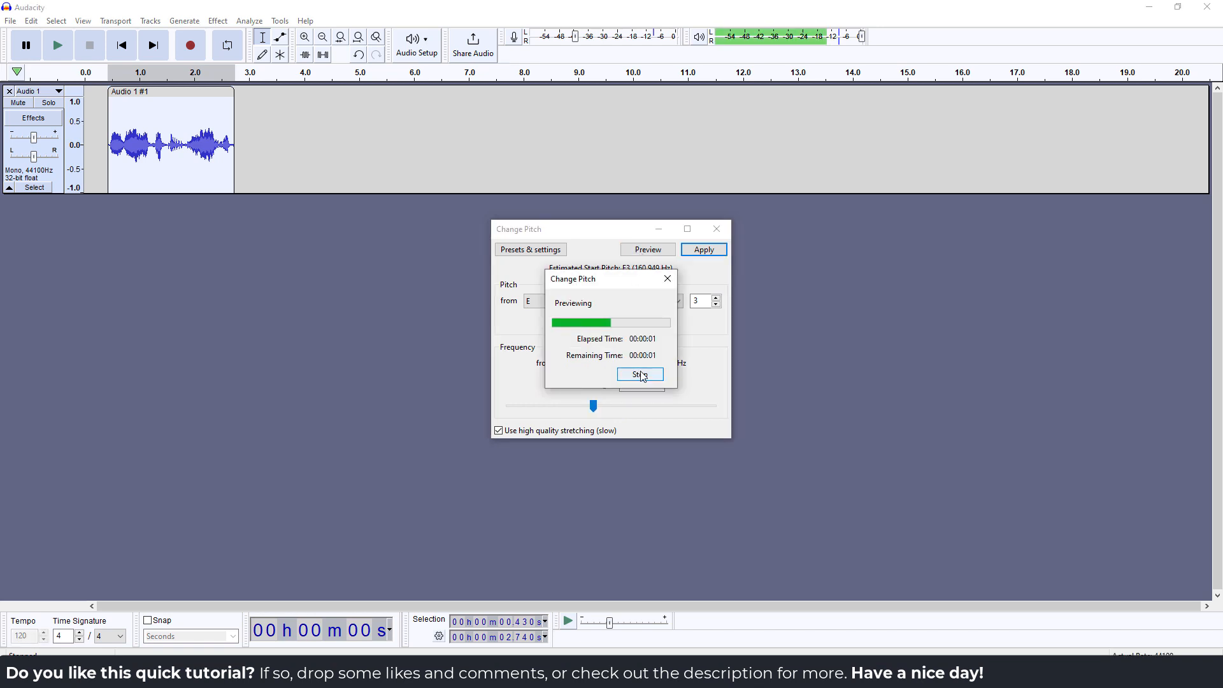
click(639, 374)
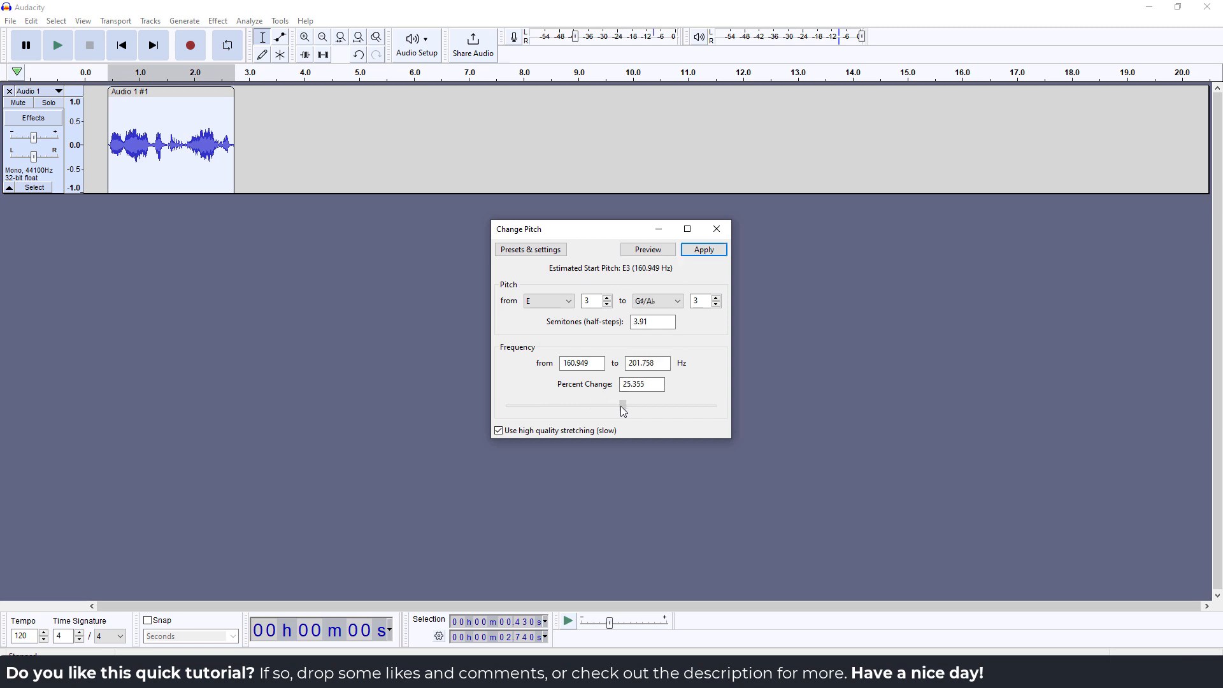
click(646, 250)
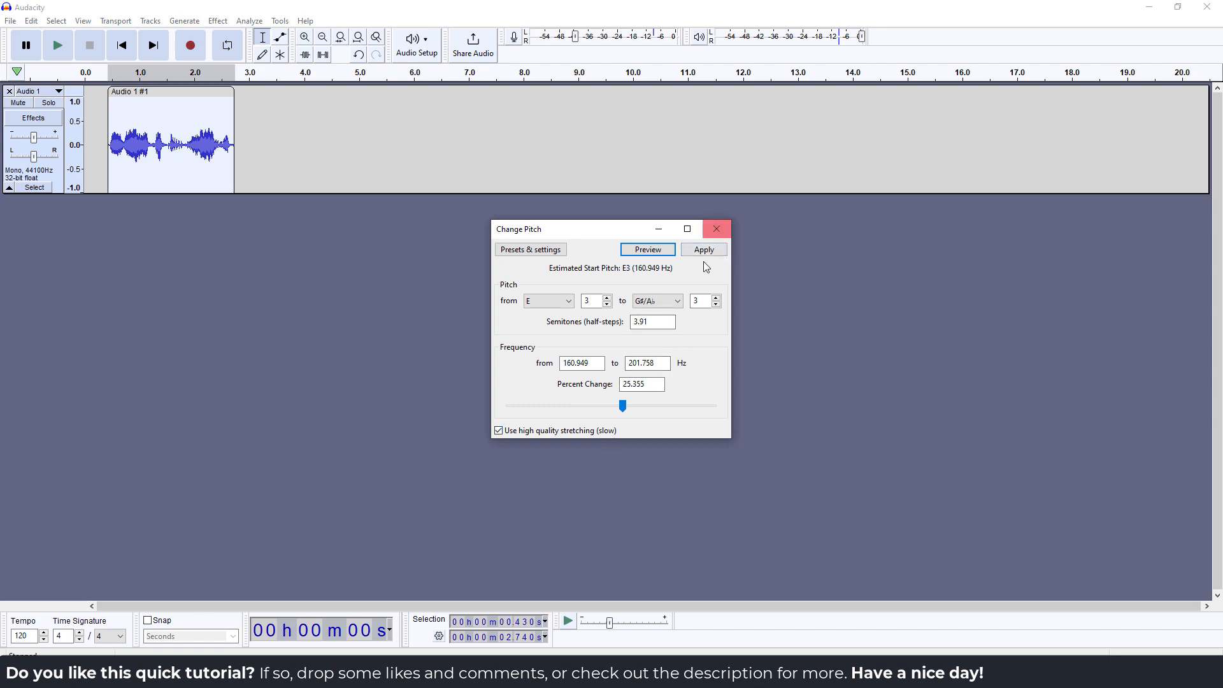
click(716, 229)
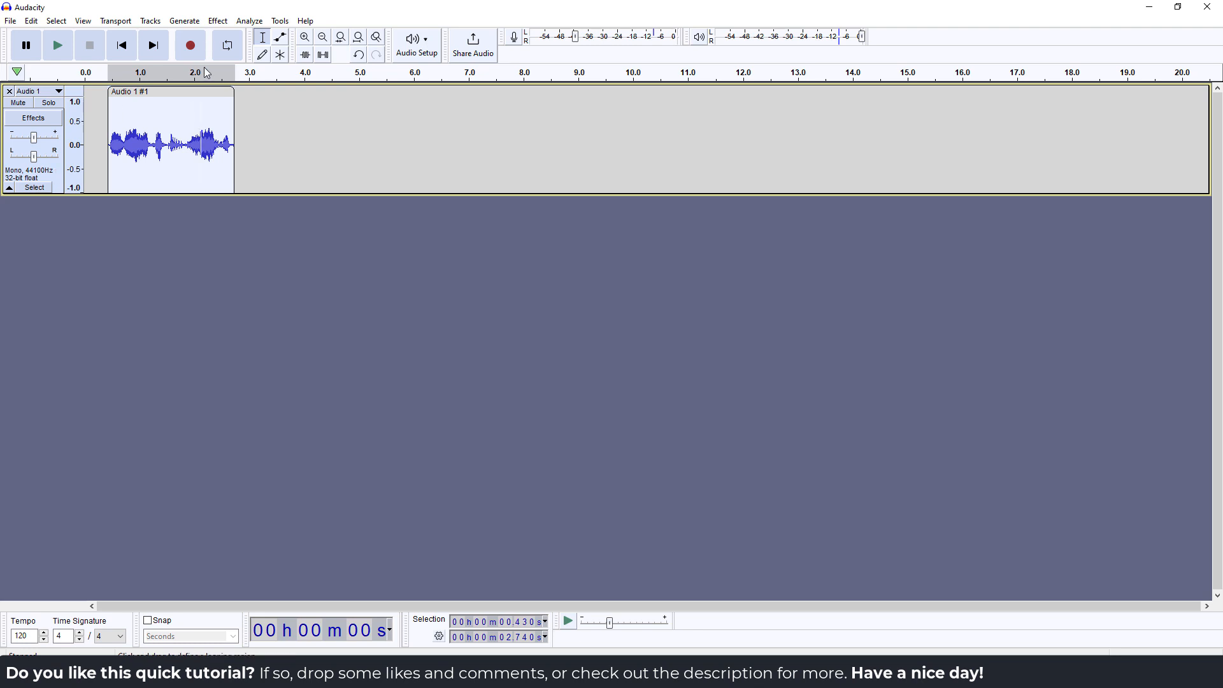
Step: Preview Change Speed and Pitch at 0.630, then at 2.175, closing it unapplied
click(218, 21)
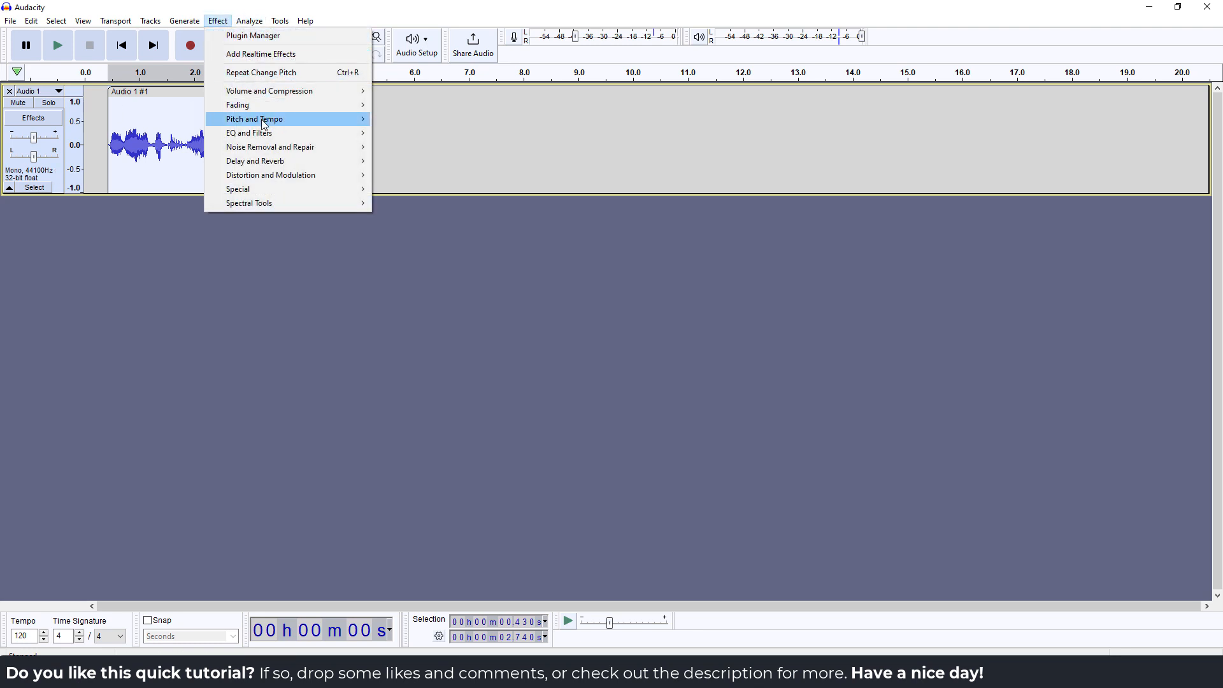
mouse_move(261, 119)
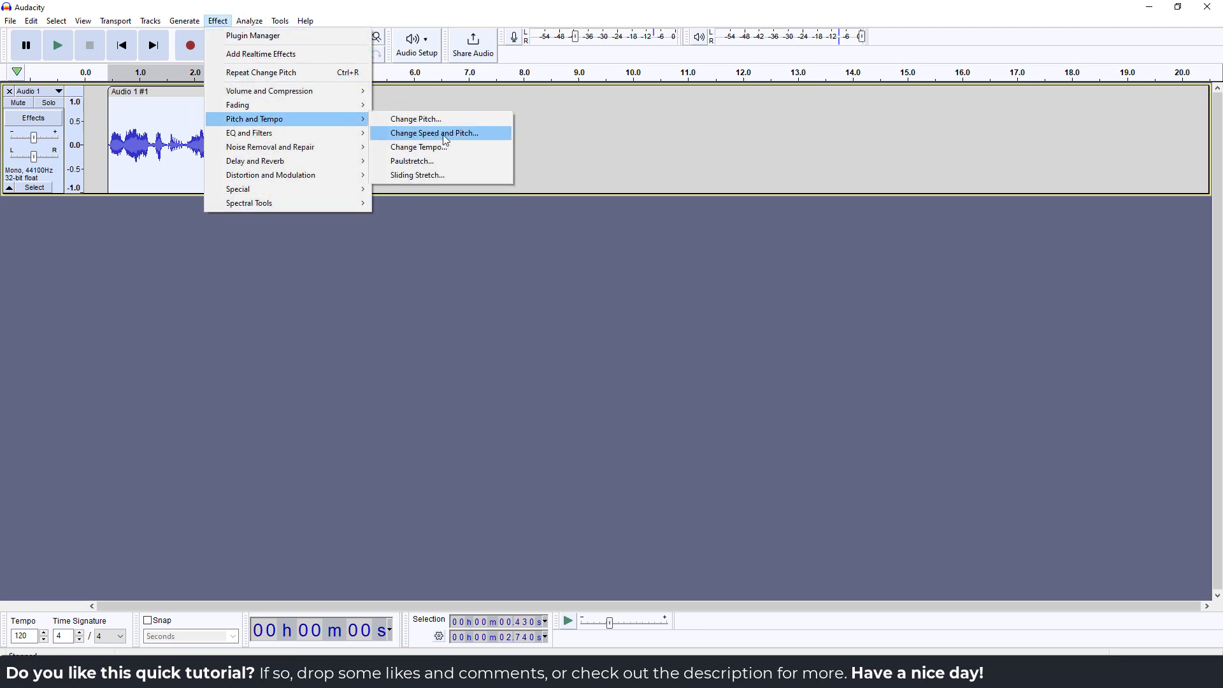
click(434, 133)
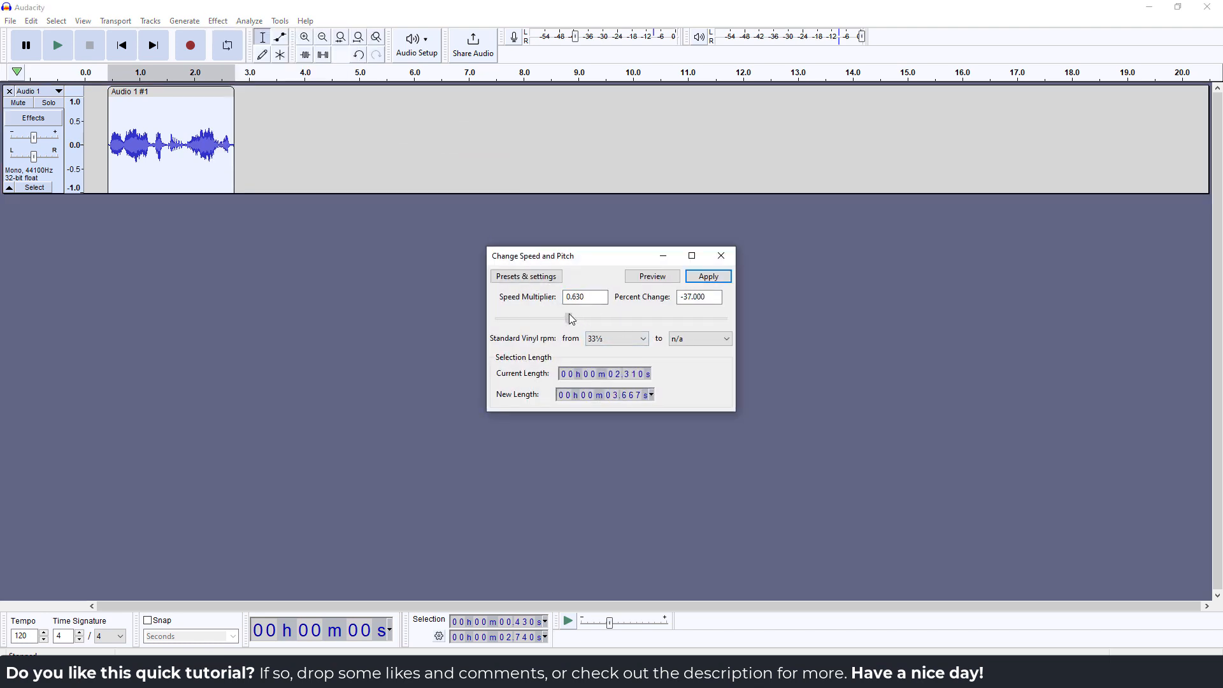
click(651, 276)
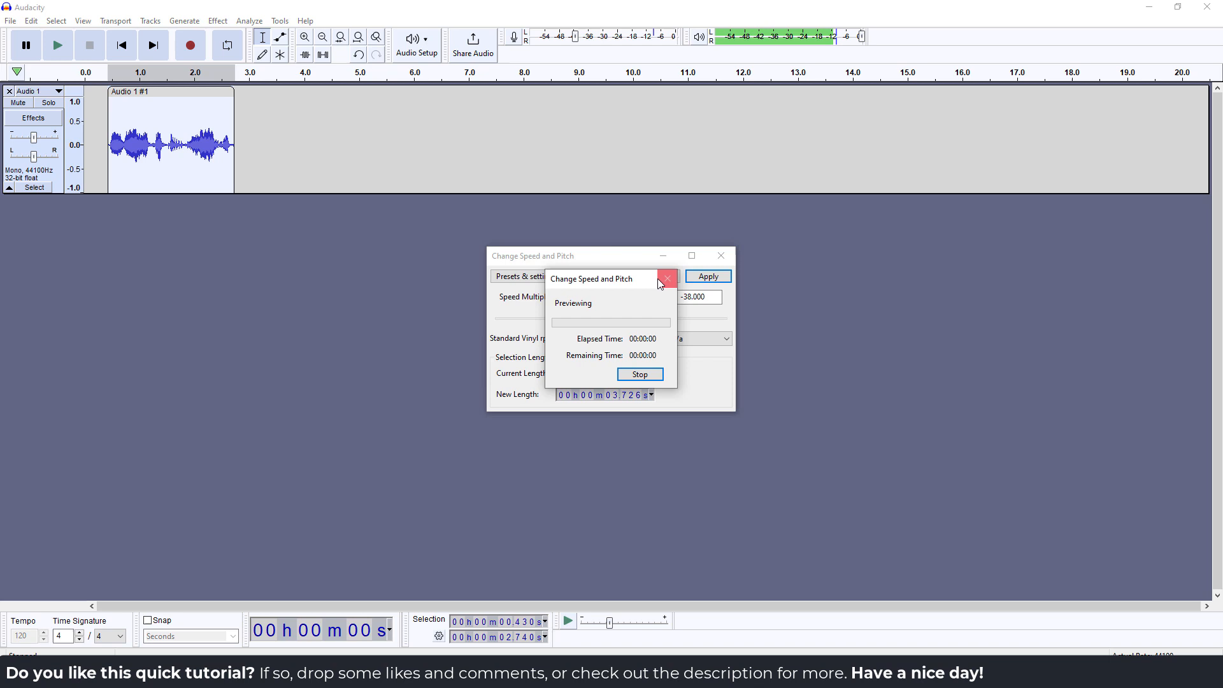
click(639, 374)
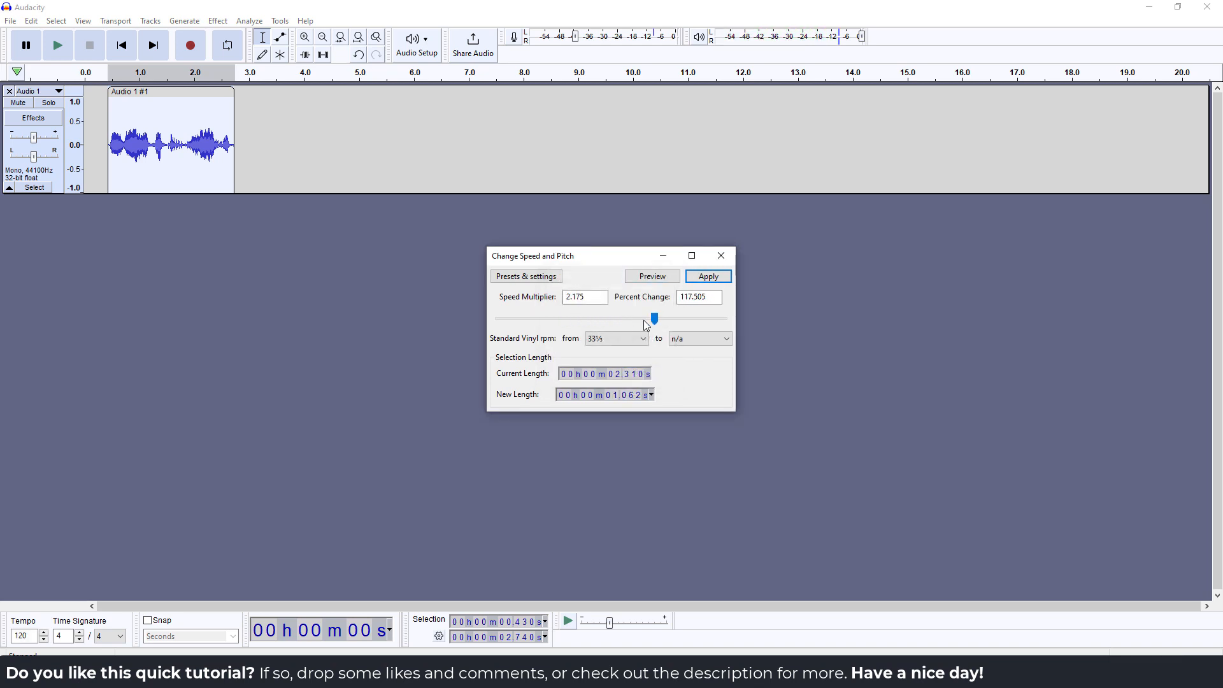
click(651, 276)
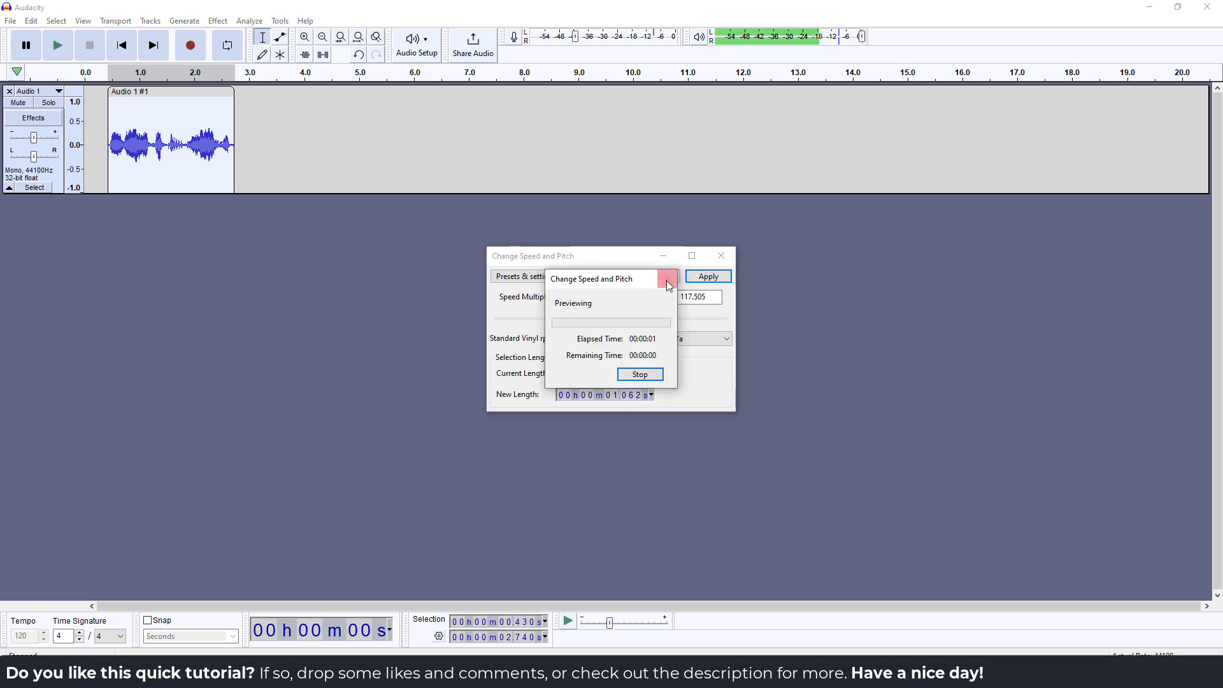
click(639, 375)
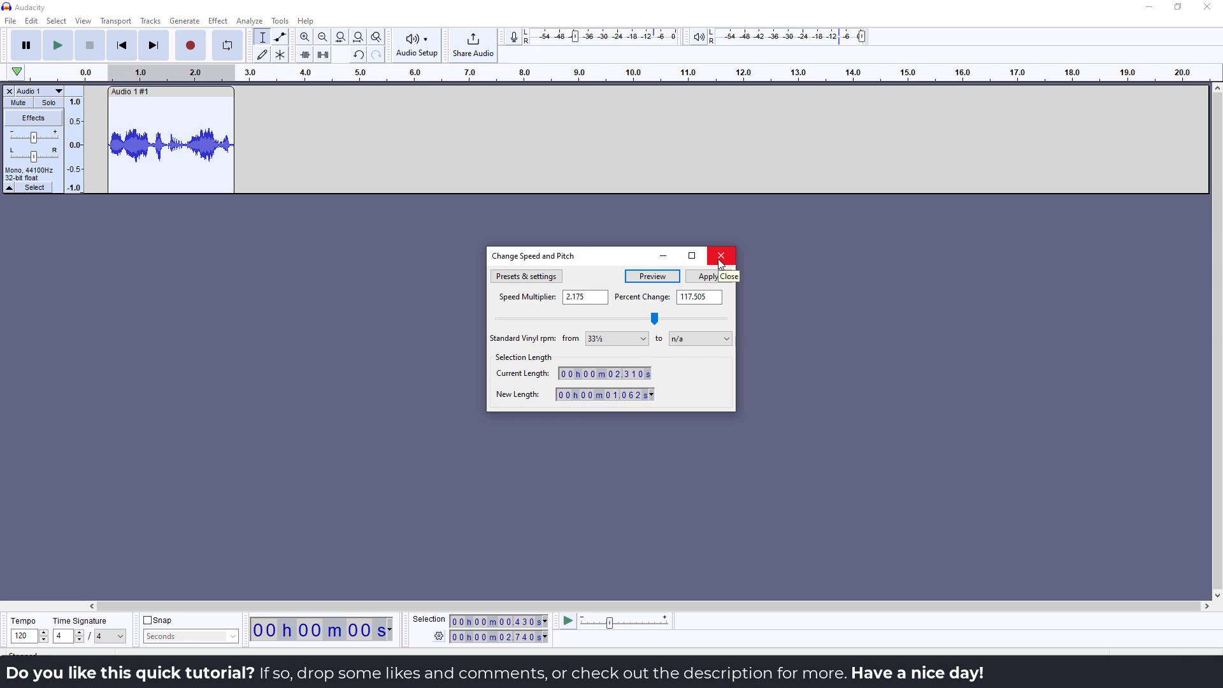
click(719, 256)
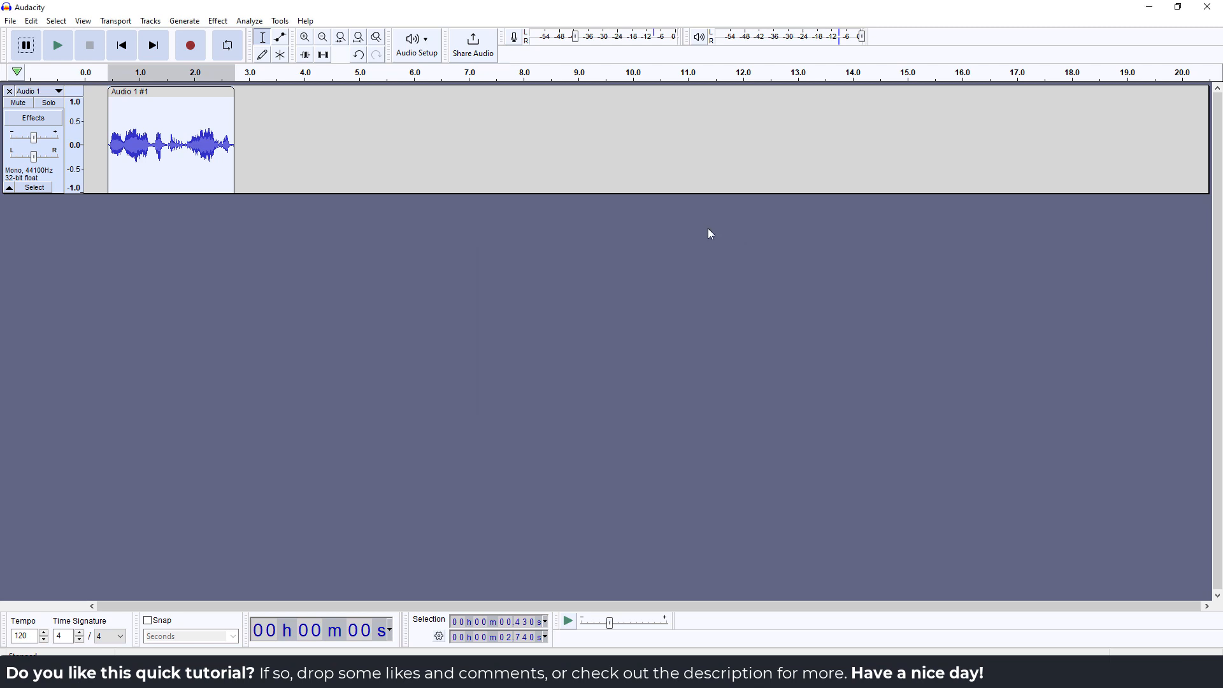
mouse_move(536, 246)
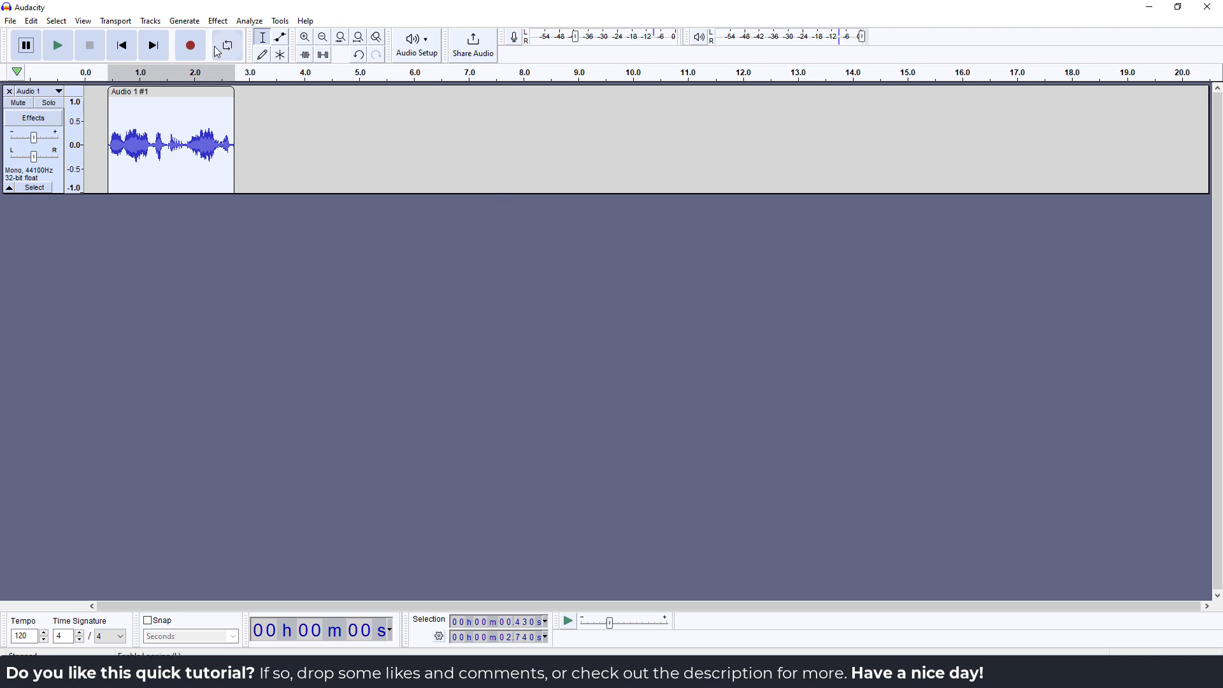
Step: Open Change Tempo and move the Percent Change slider to about 102% faster
click(216, 21)
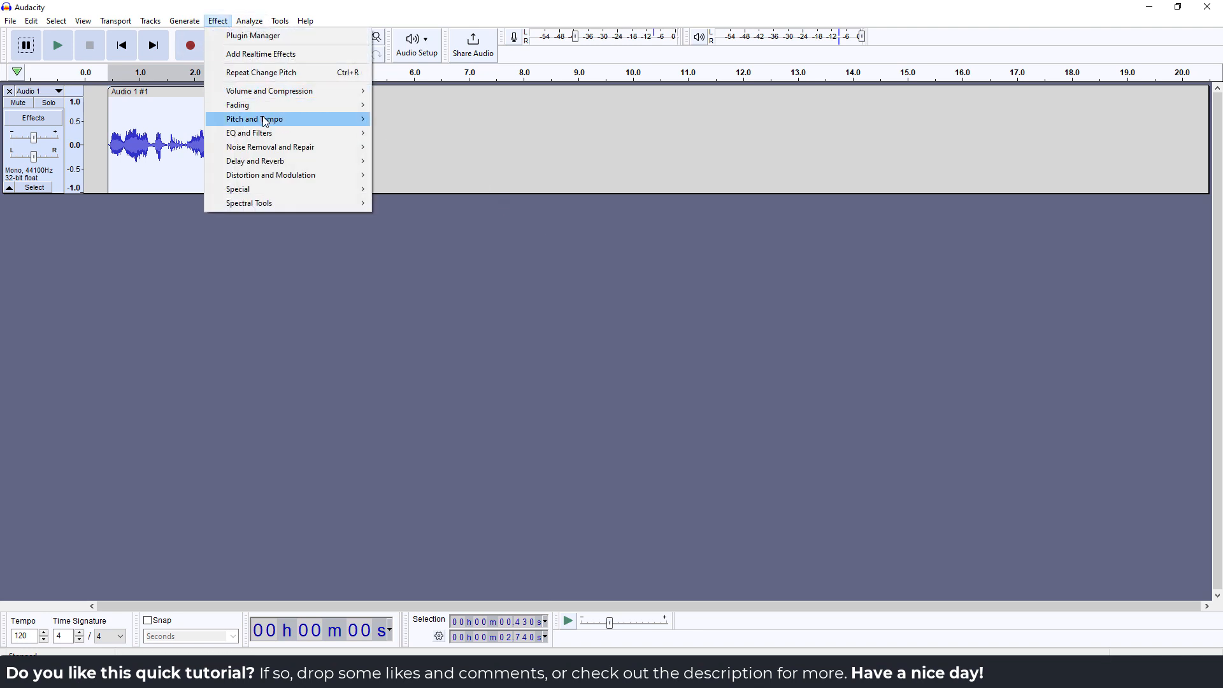
click(254, 118)
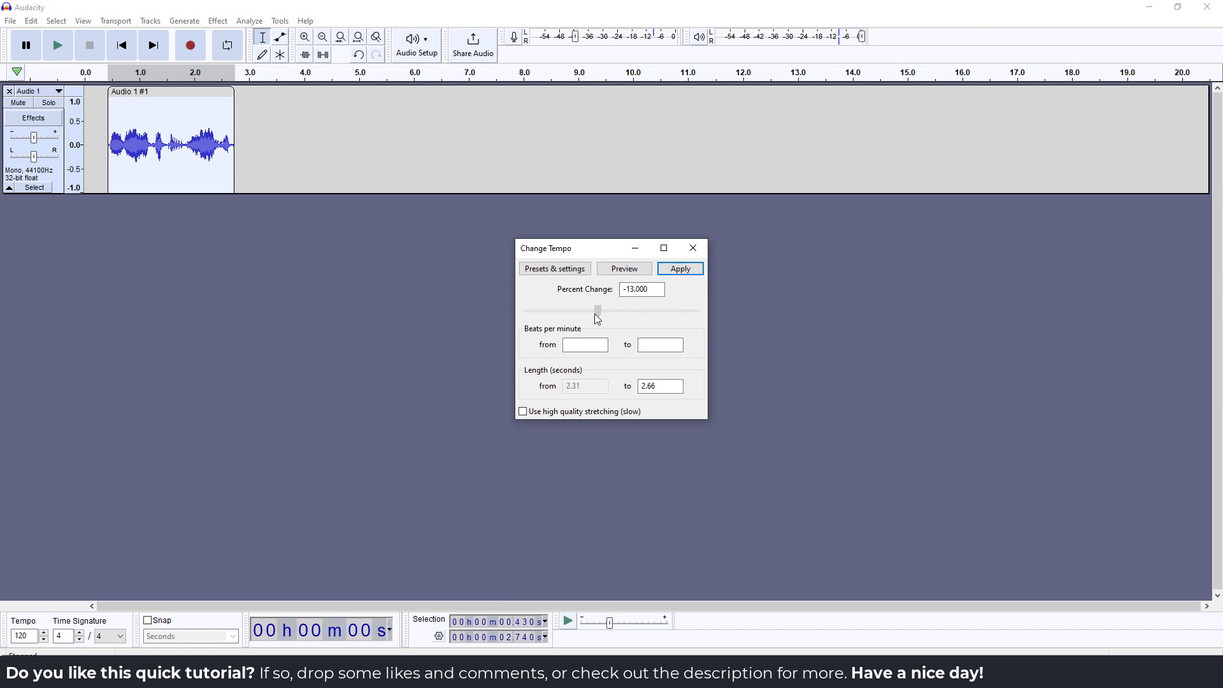
click(623, 268)
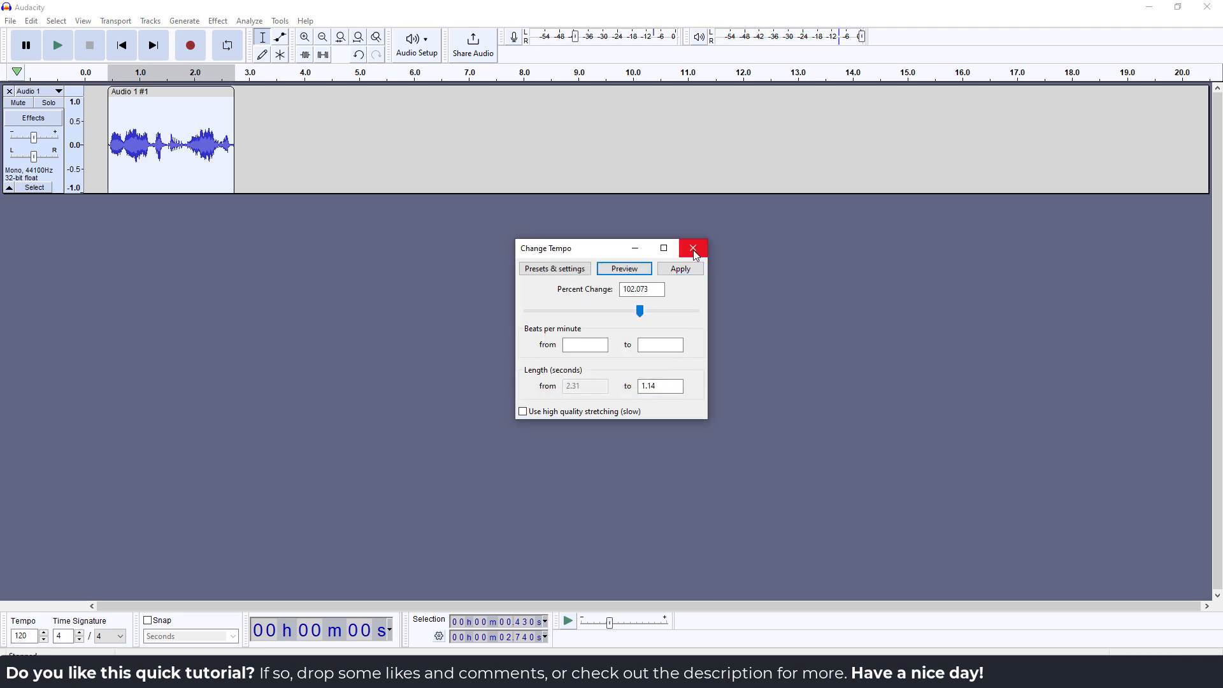
Step: Close the Change Tempo dialog unapplied and return to the Effect menu
click(692, 248)
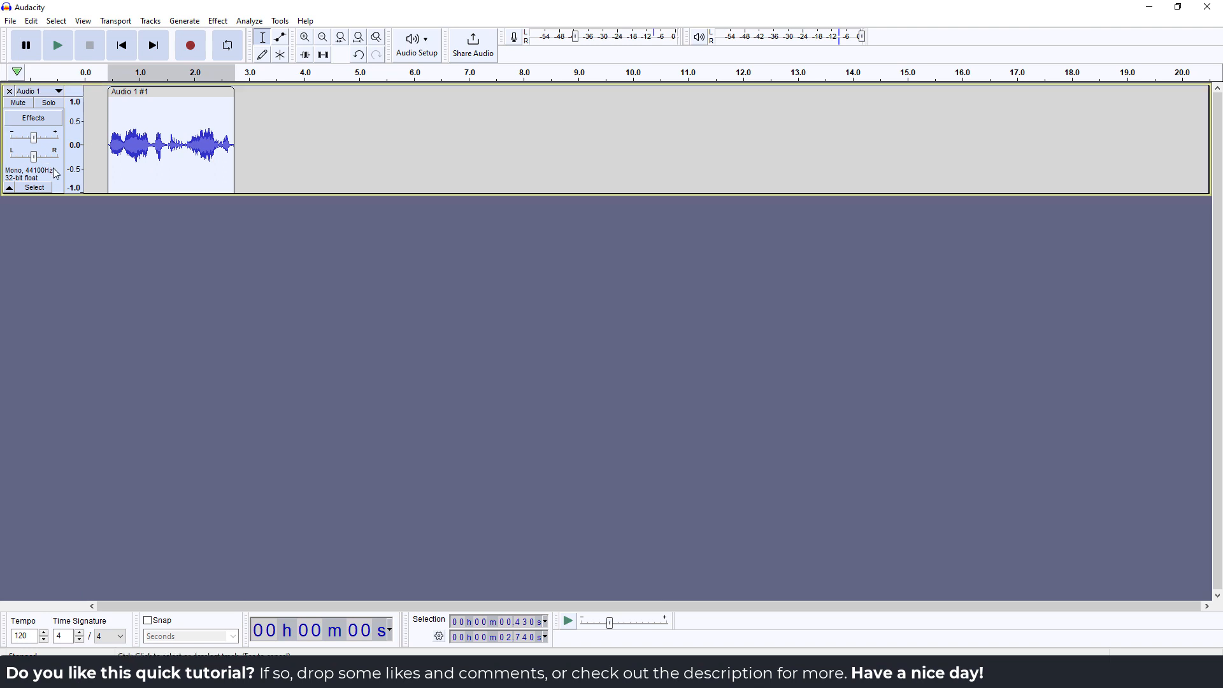
click(216, 21)
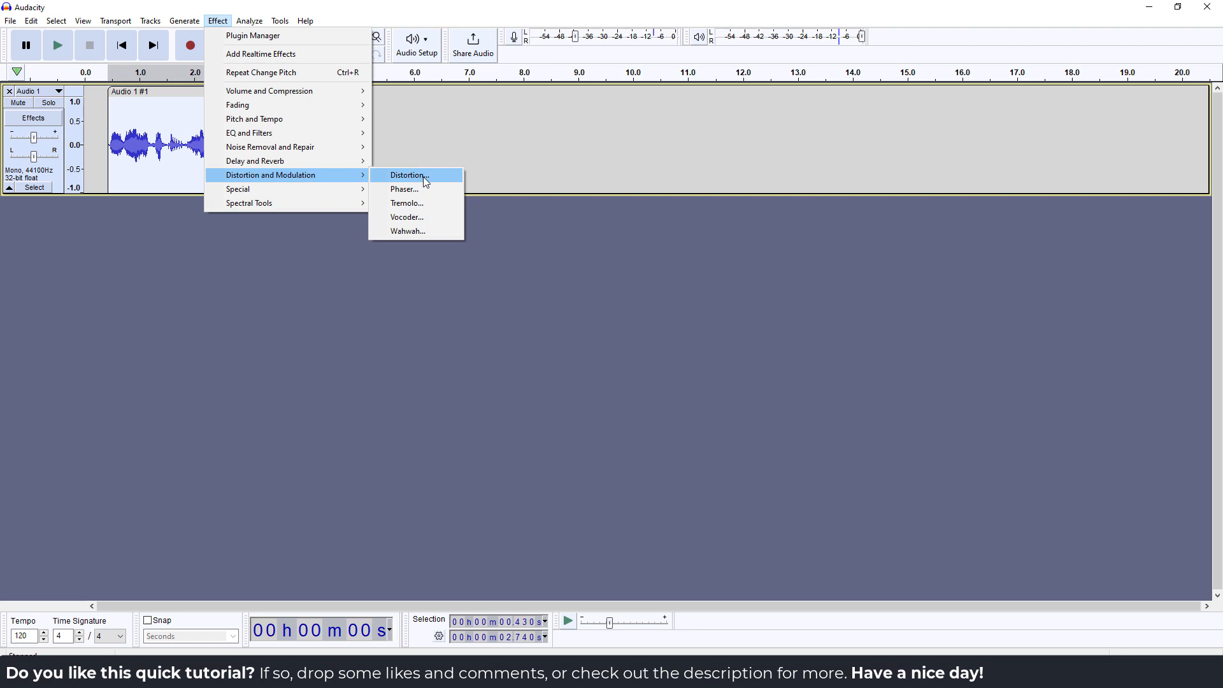
Step: Open the Phaser effect and preview it on the clip with default settings
click(407, 174)
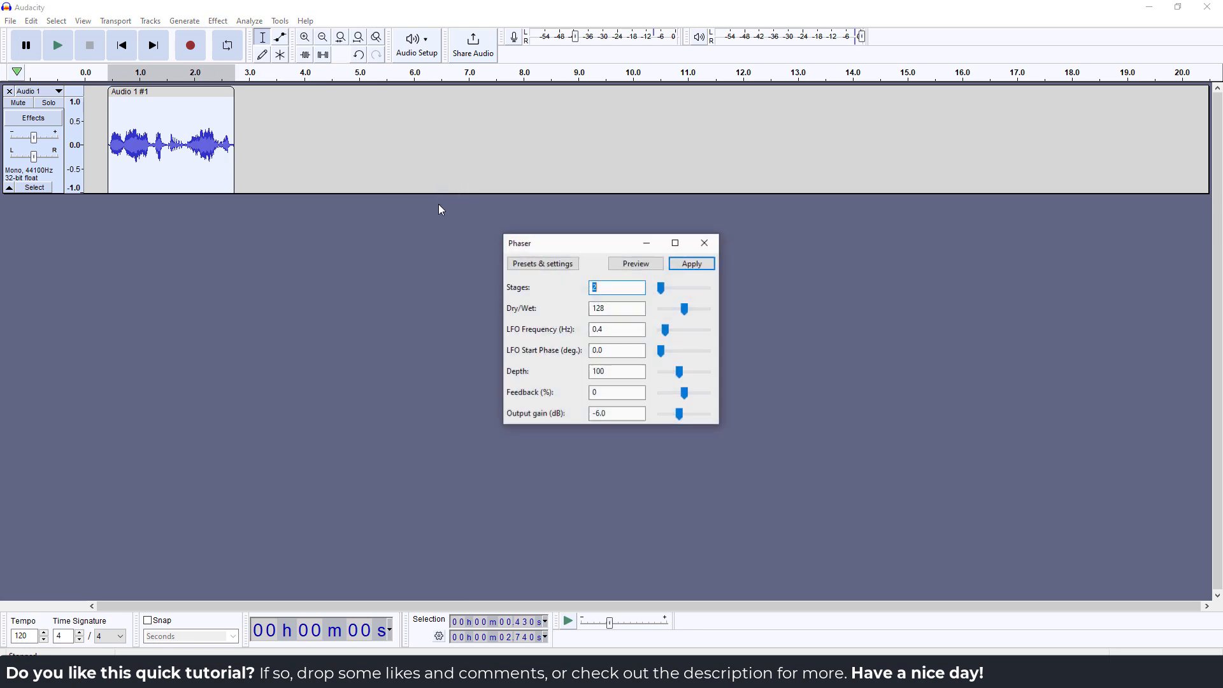
click(635, 263)
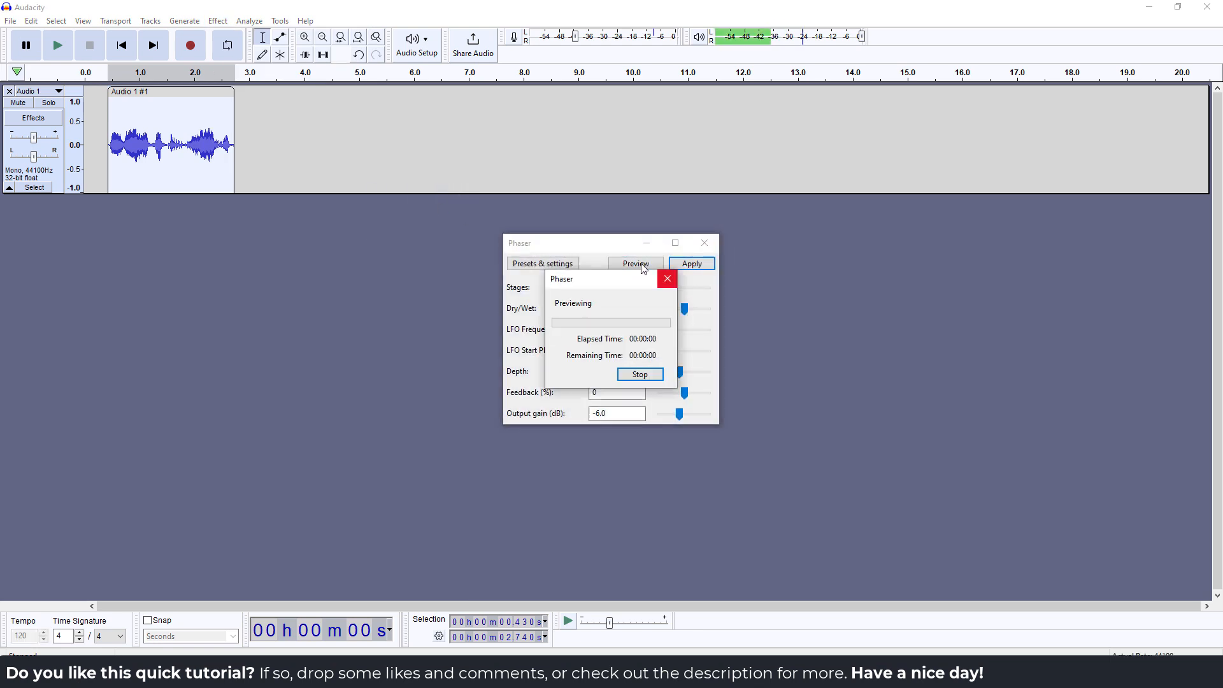
click(639, 374)
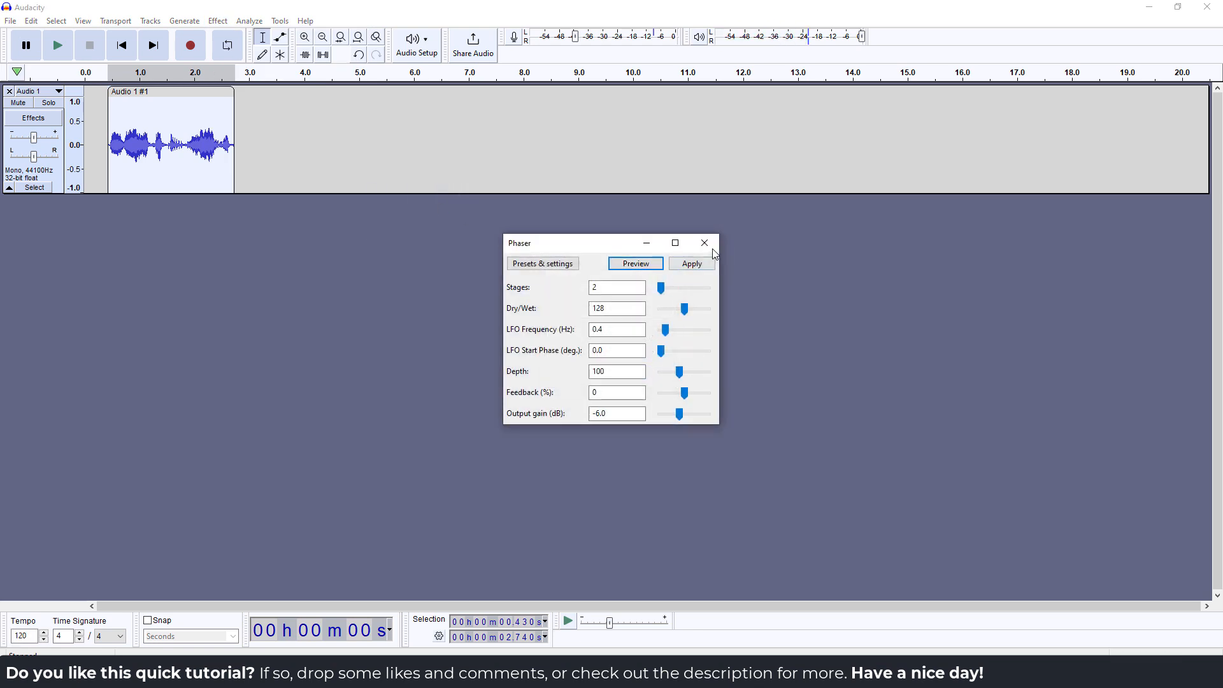
mouse_move(703, 242)
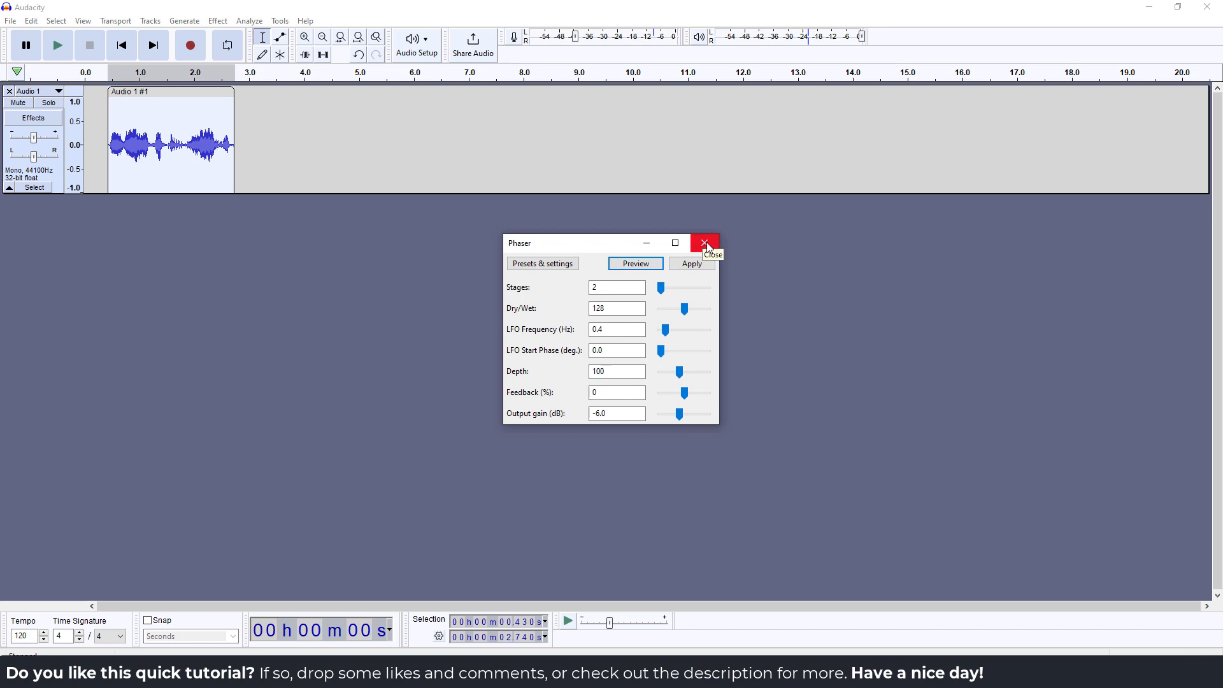
Step: Close the Phaser dialog without applying the effect
click(705, 243)
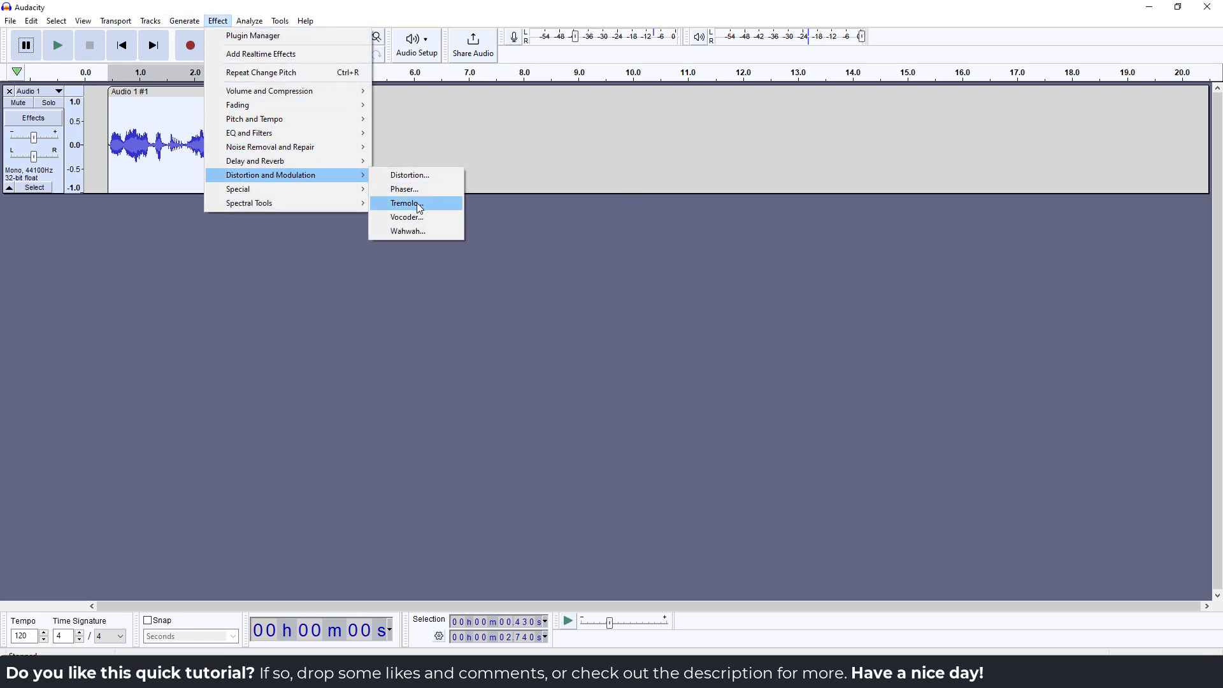
mouse_move(407, 232)
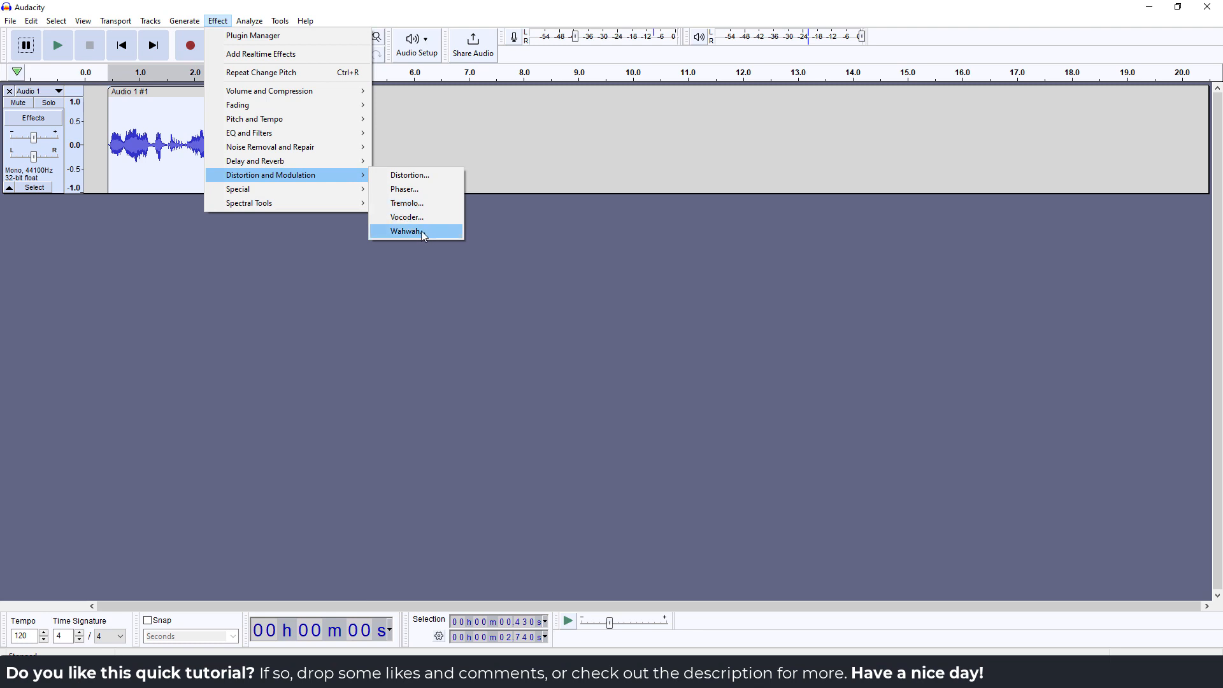
mouse_move(425, 237)
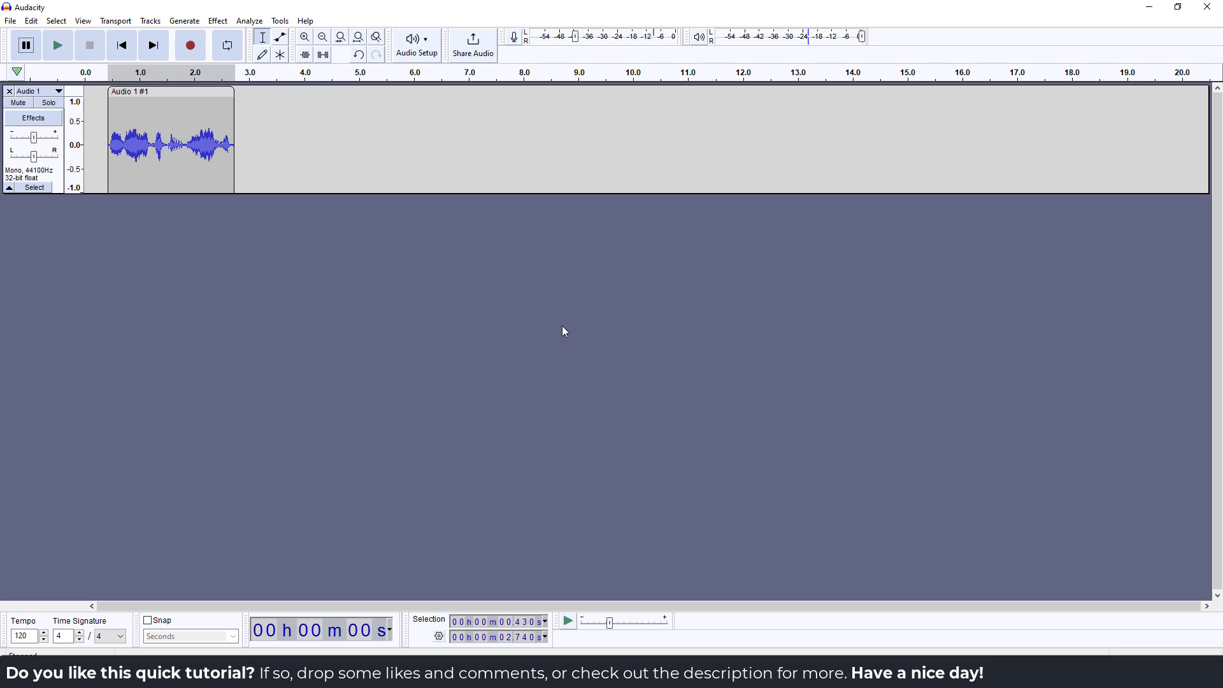
Step: Open the Delay effect and preview five 0.3-second echoes on the clip
click(216, 21)
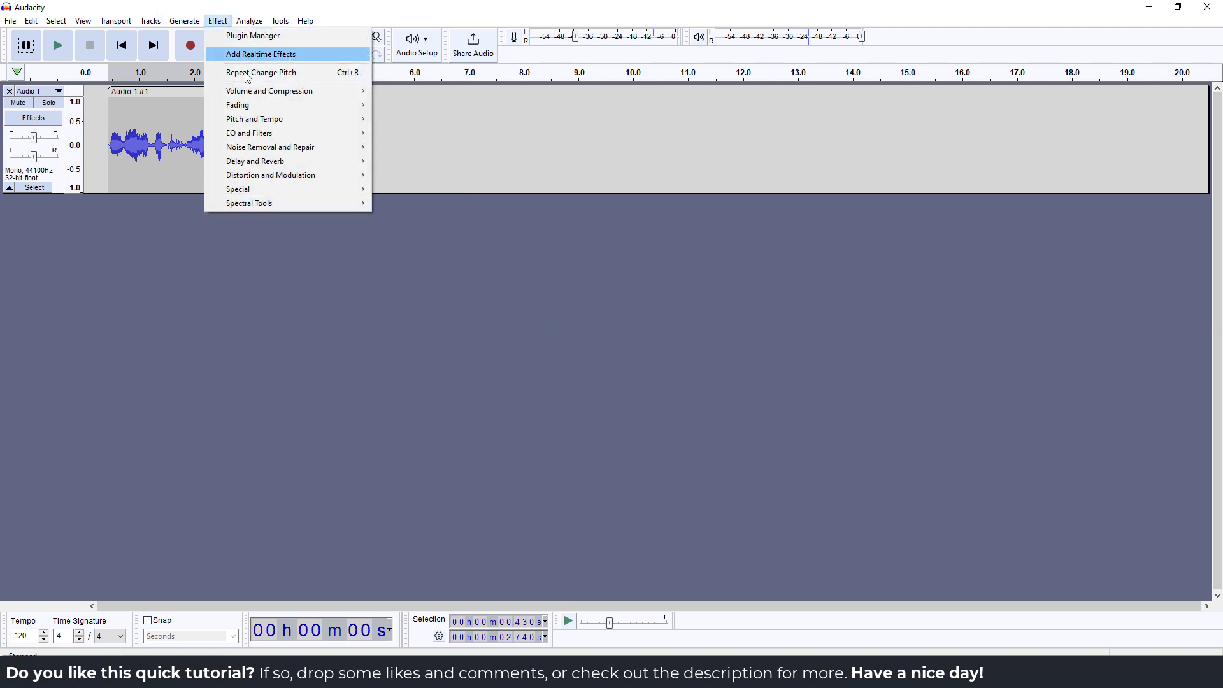
mouse_move(255, 161)
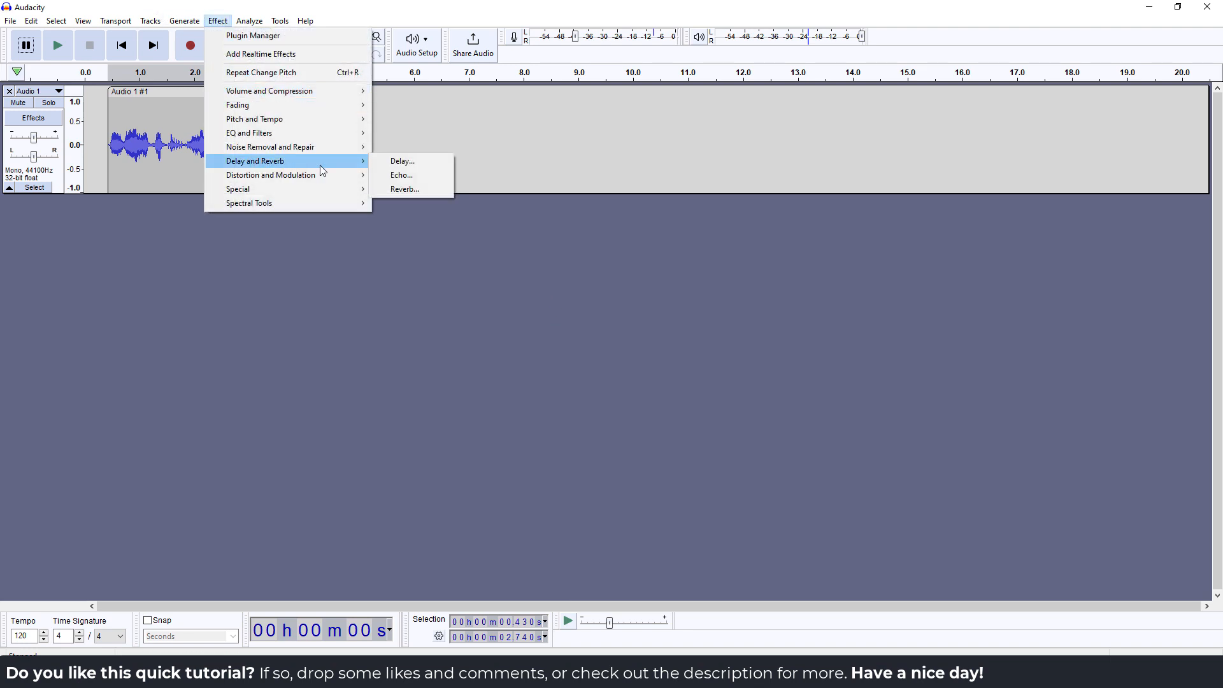
mouse_move(404, 190)
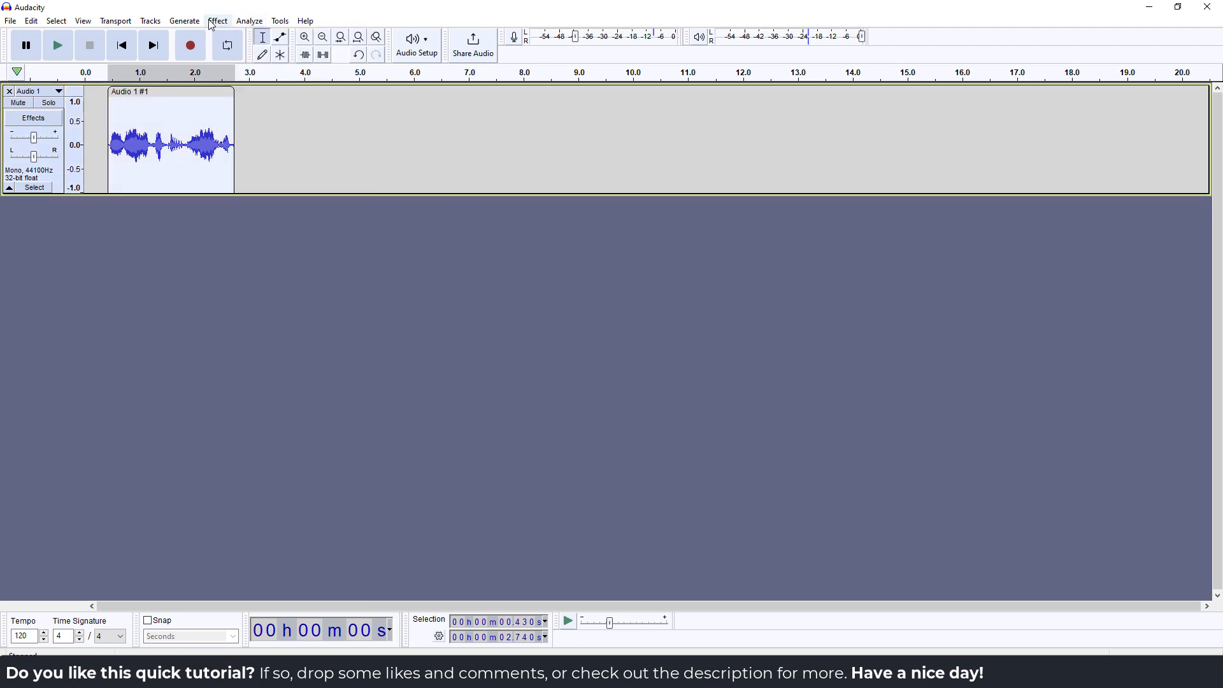
click(218, 21)
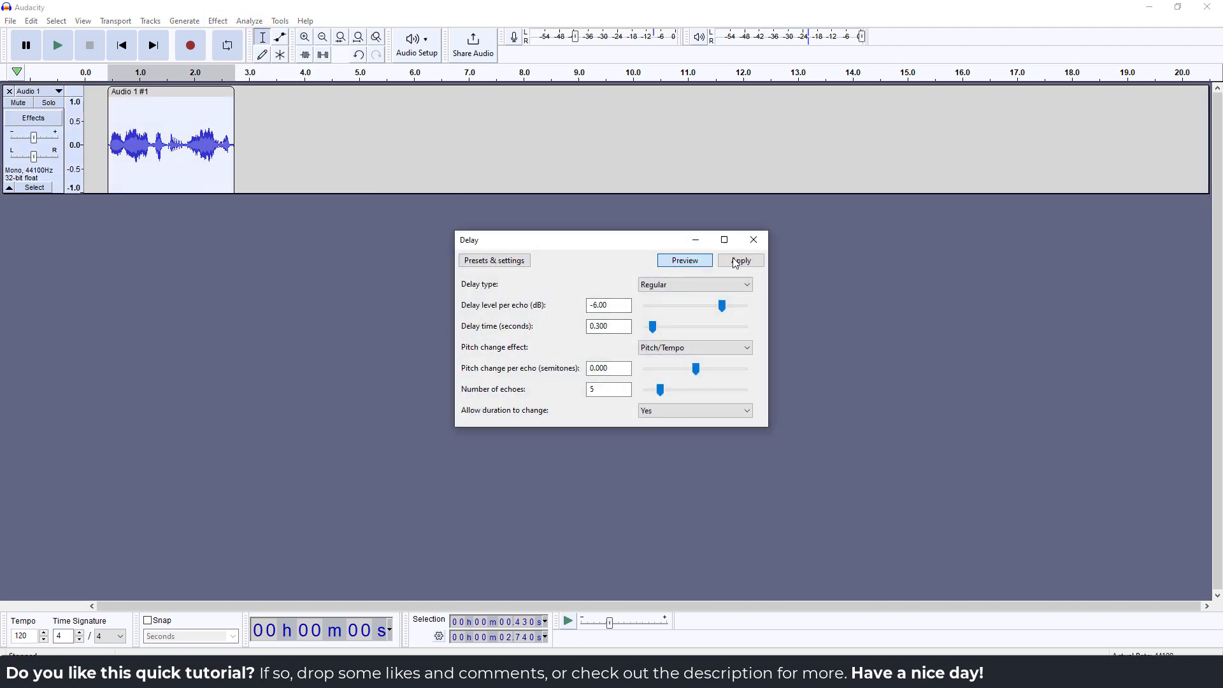
click(684, 260)
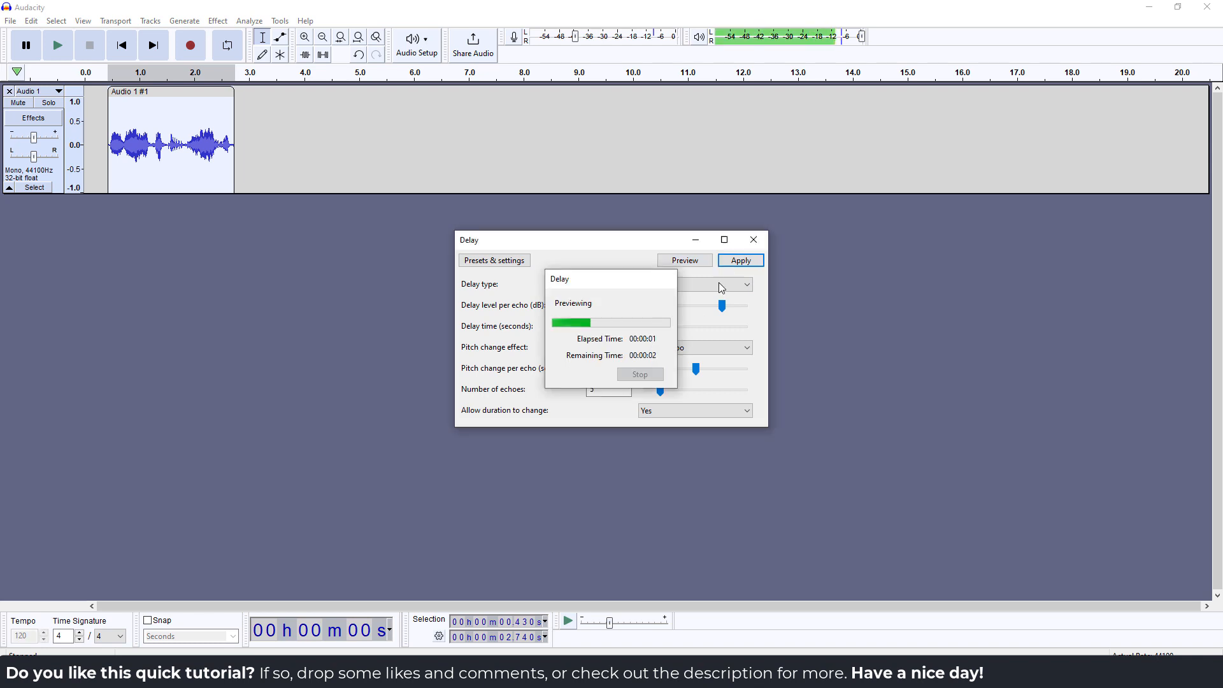
click(218, 21)
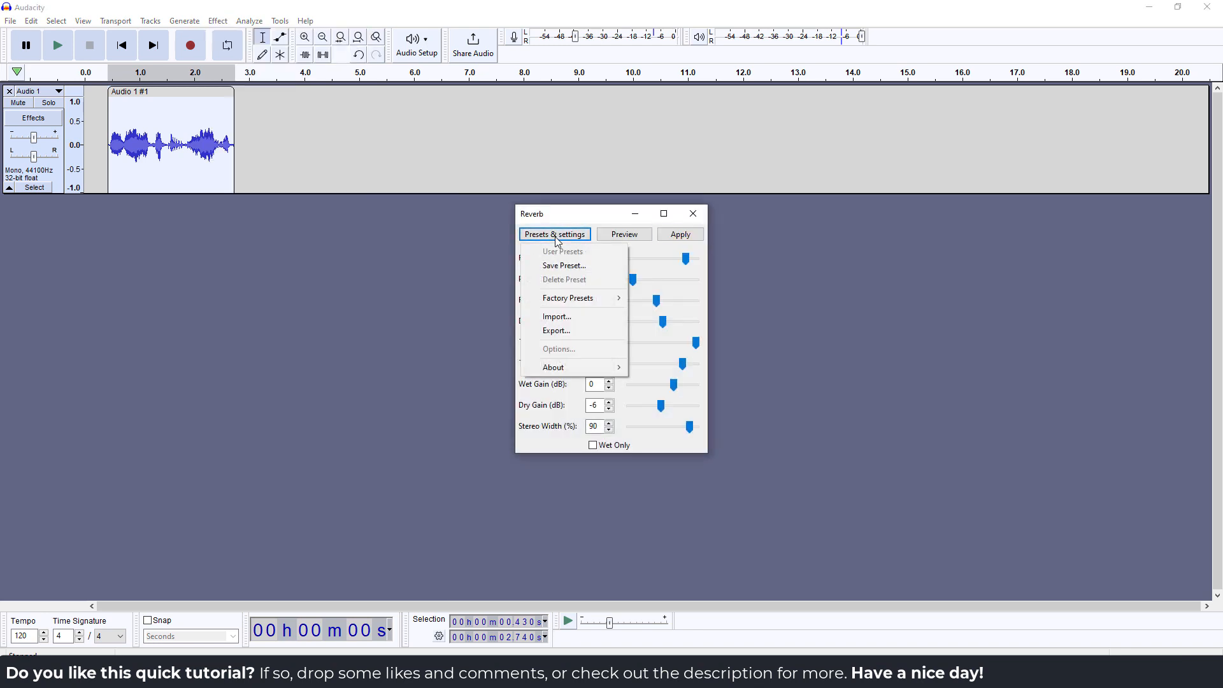
Step: Load the Church Hall factory reverb preset and preview it on the clip
click(568, 298)
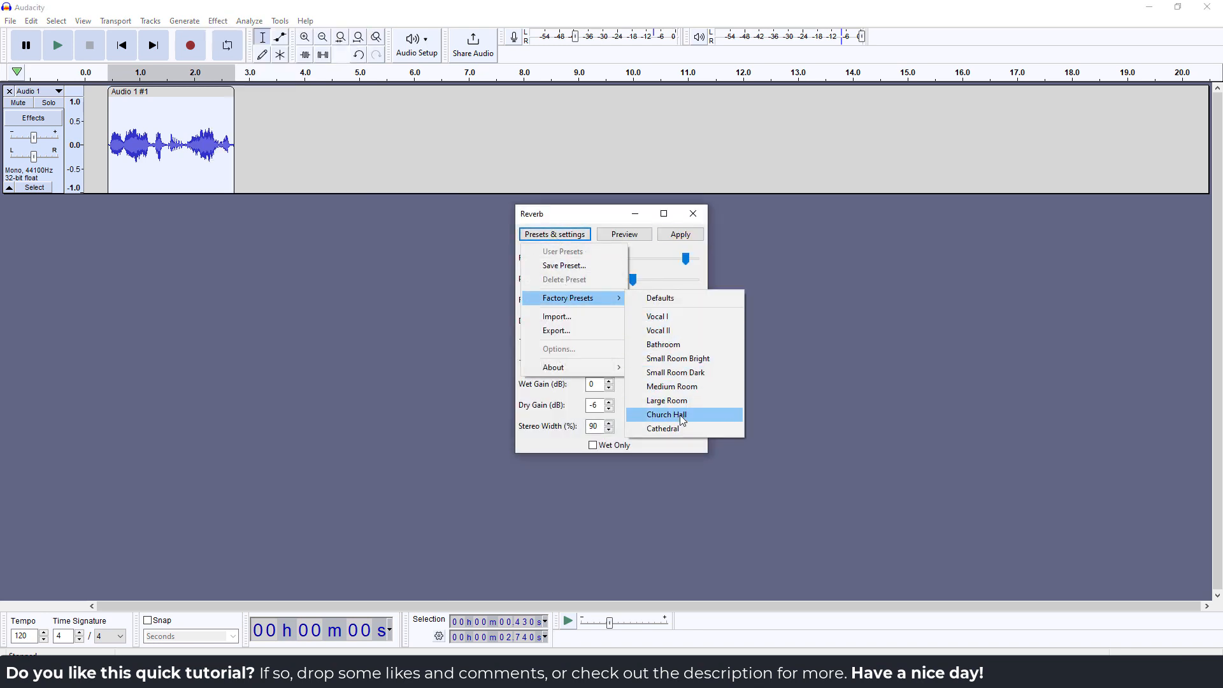
click(665, 414)
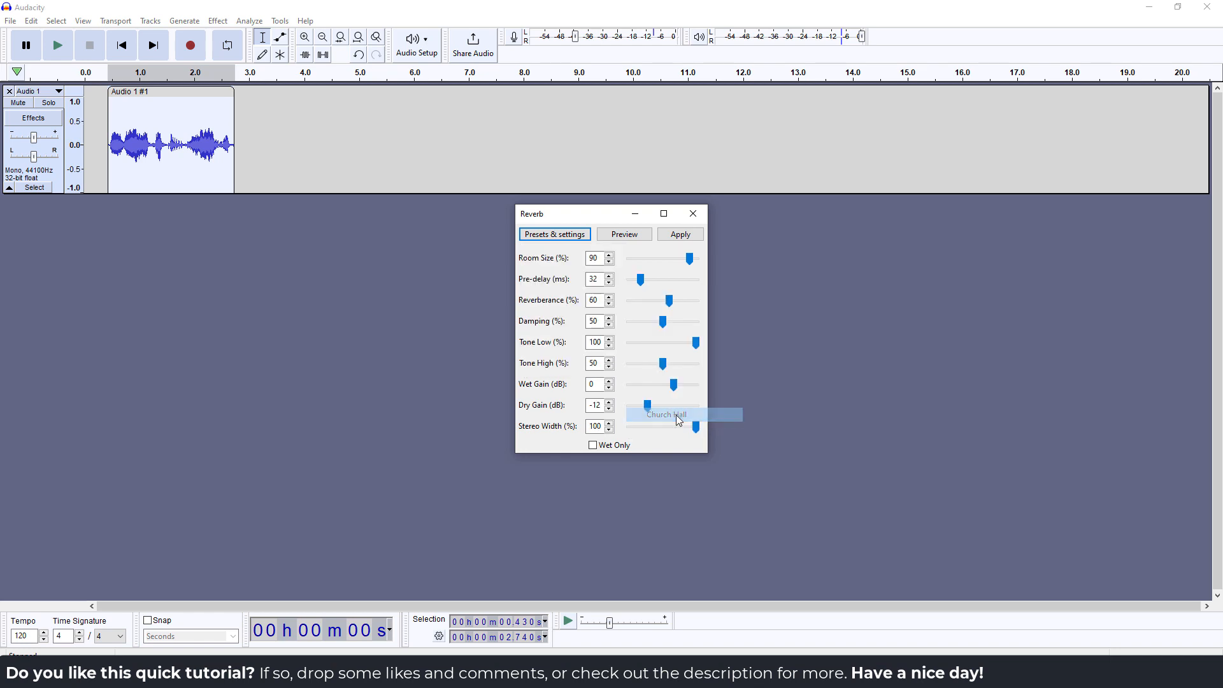
click(624, 234)
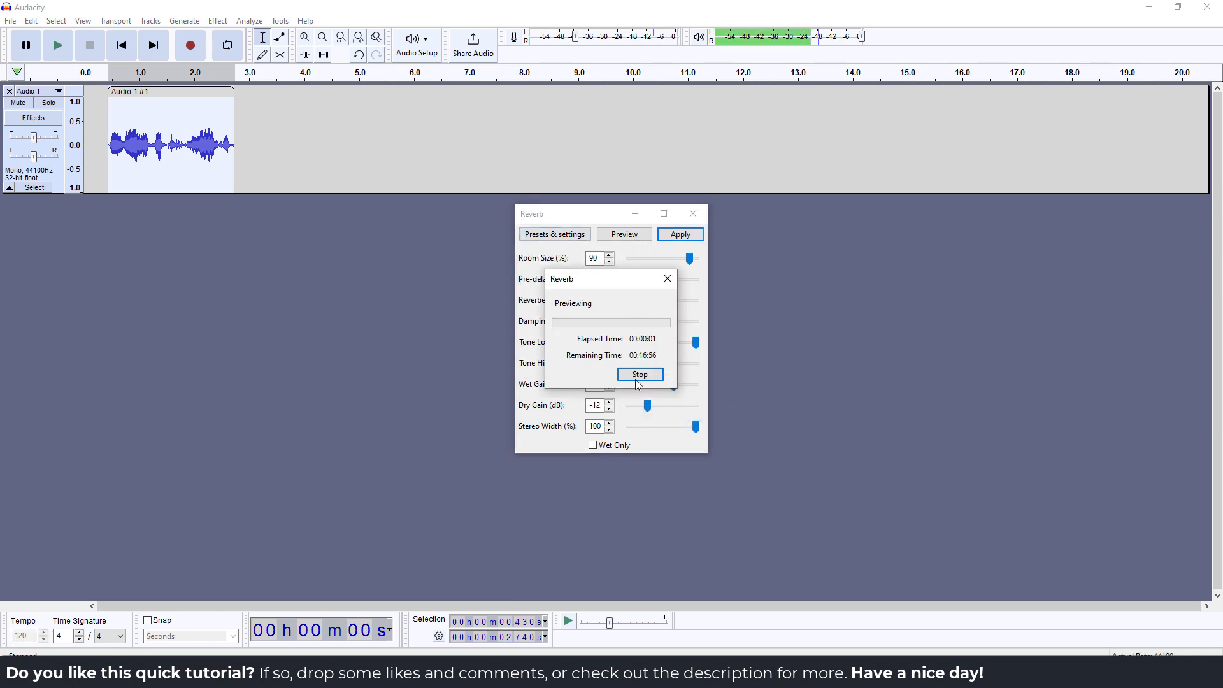
click(639, 374)
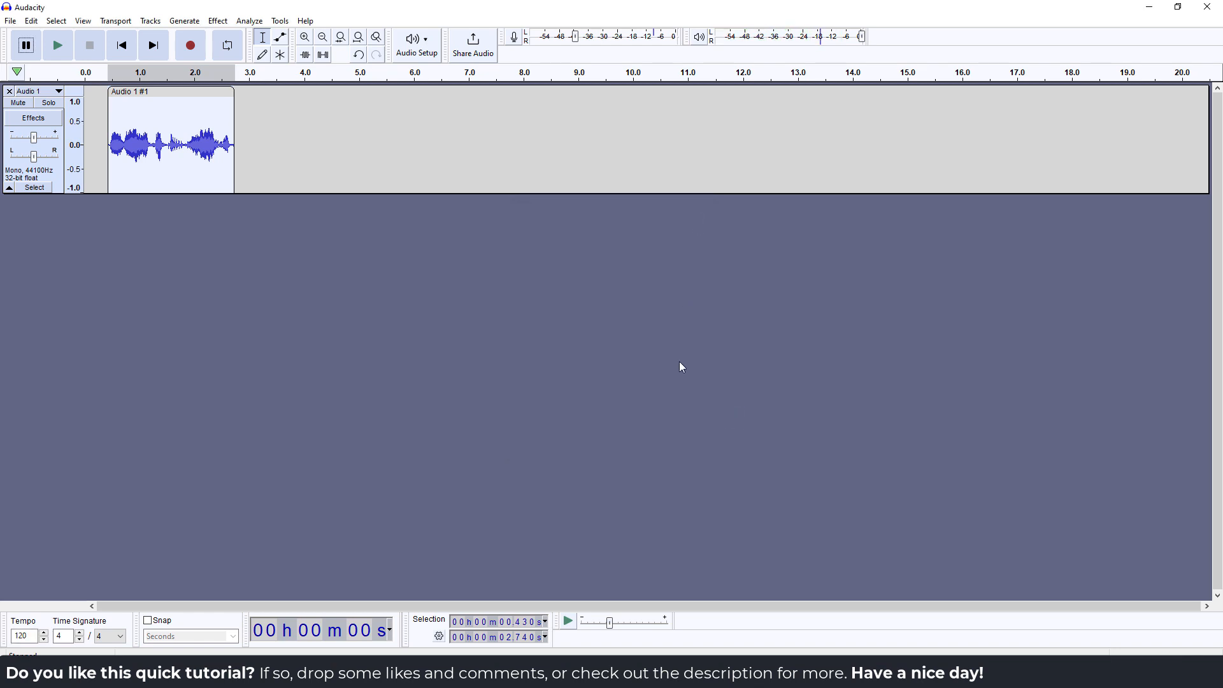
click(218, 20)
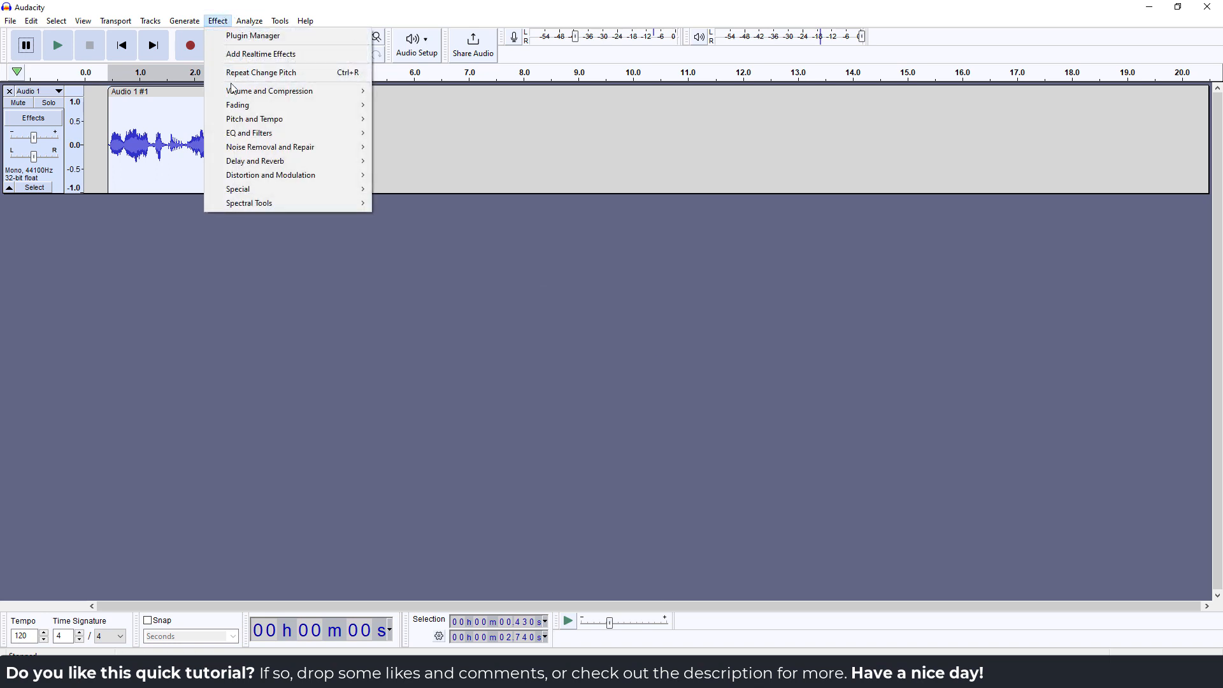
click(558, 319)
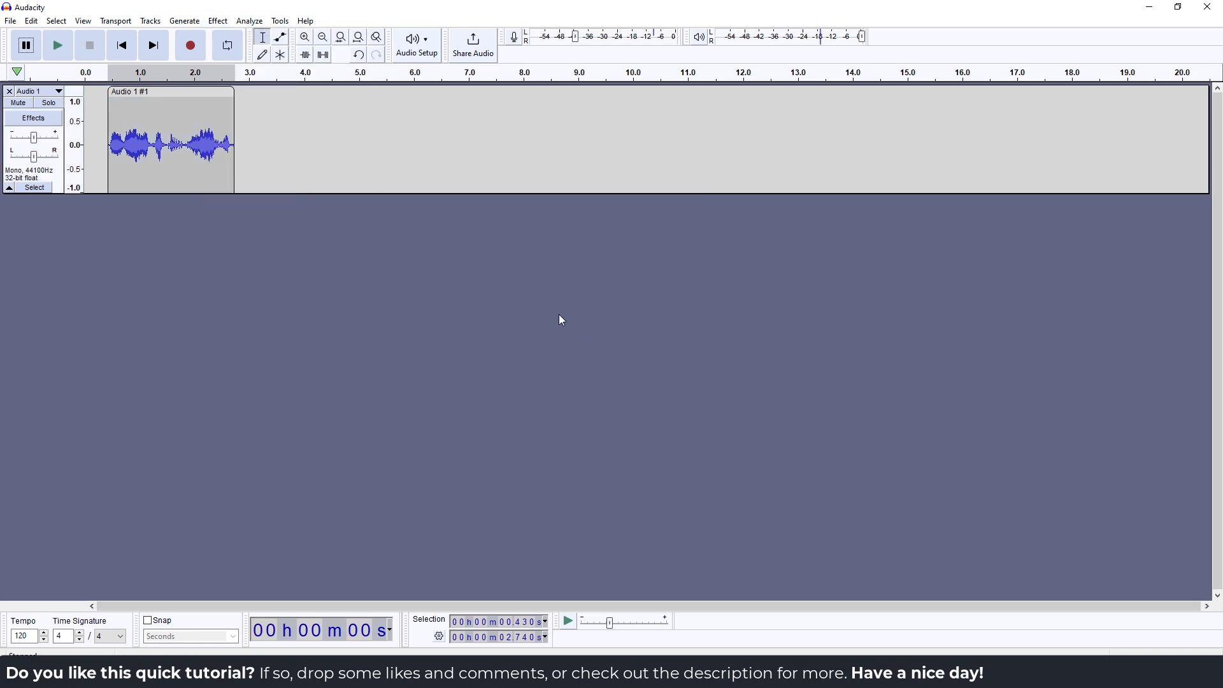
mouse_move(588, 306)
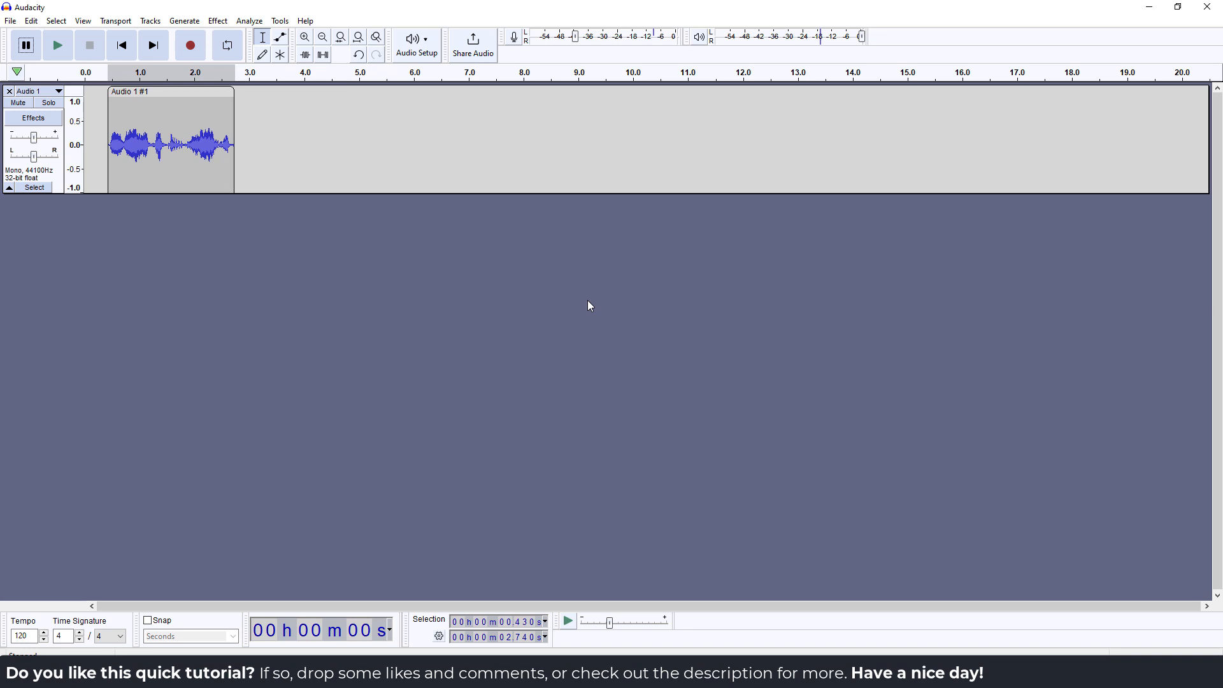
mouse_move(616, 347)
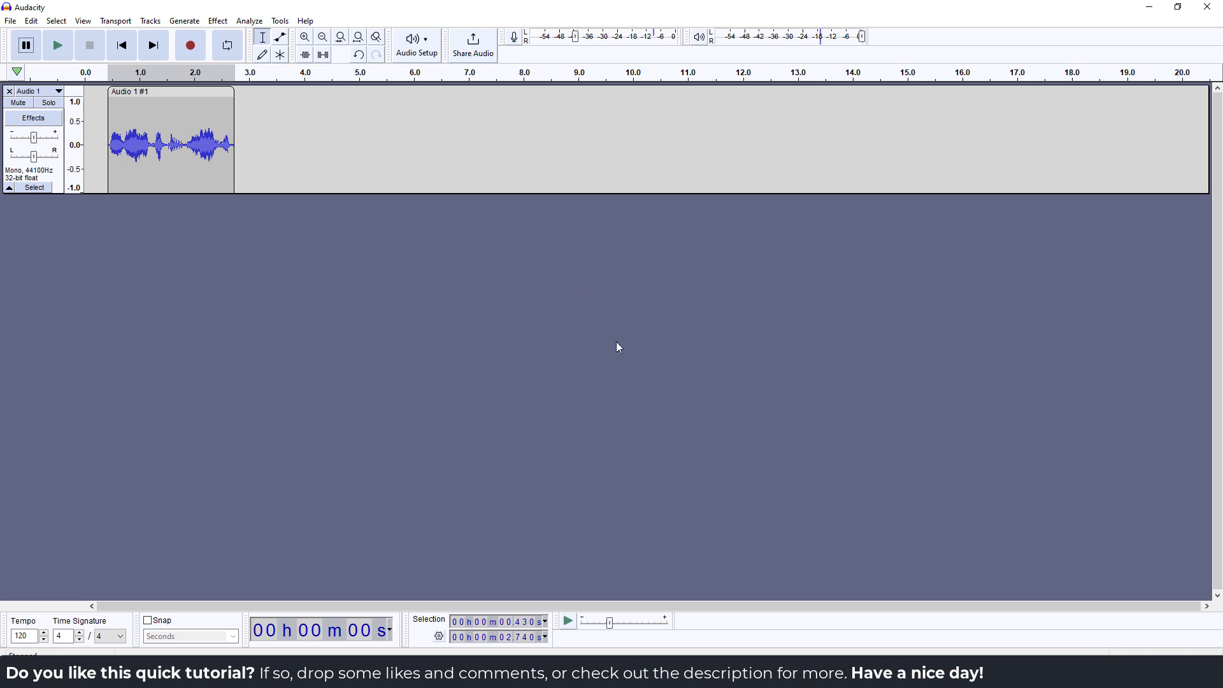
mouse_move(630, 334)
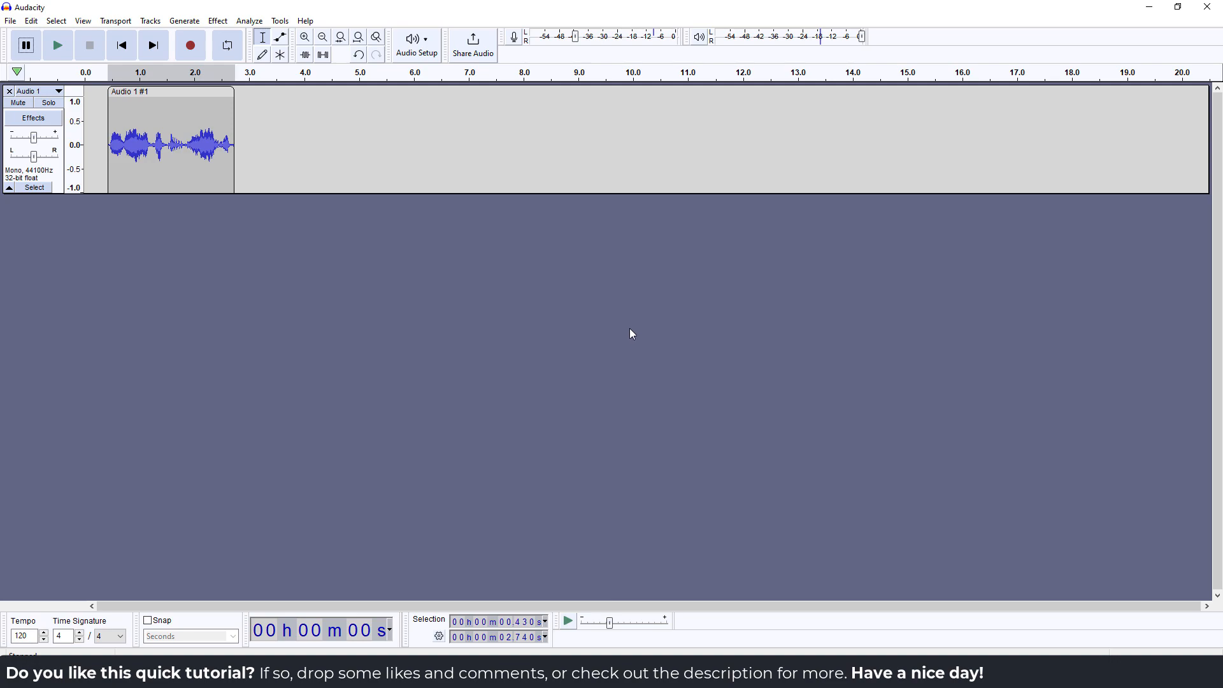